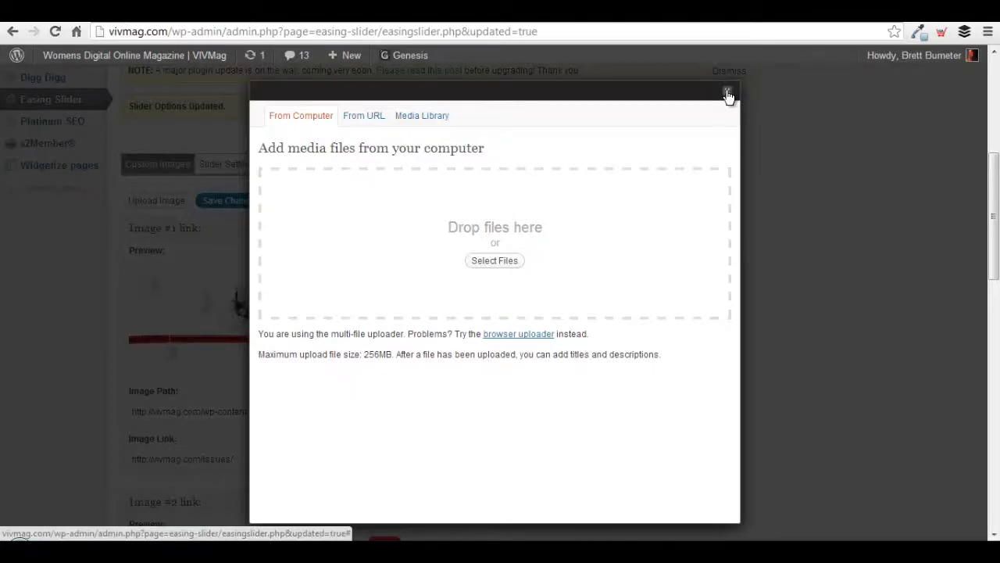
pyautogui.moveTo(727, 110)
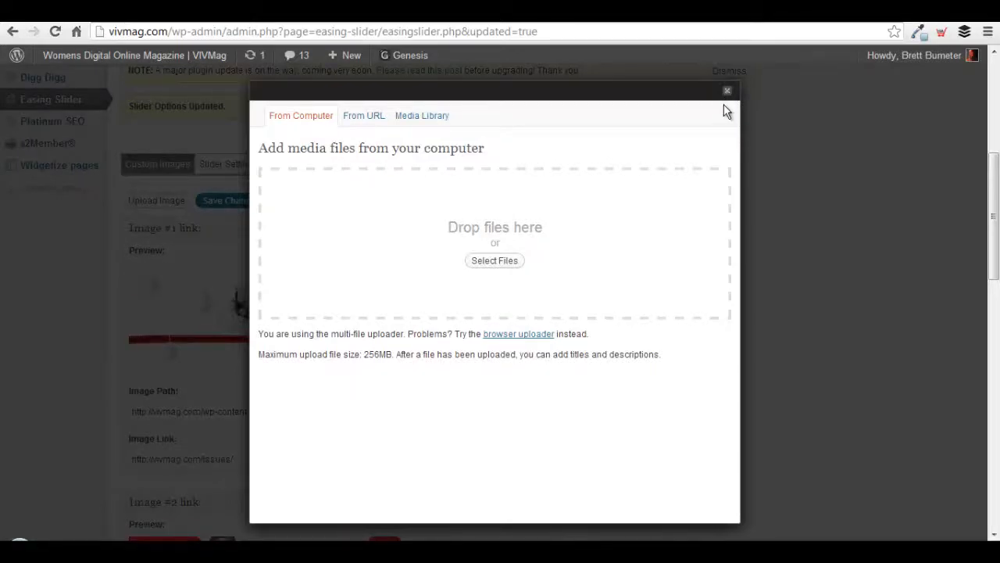
pyautogui.moveTo(596, 296)
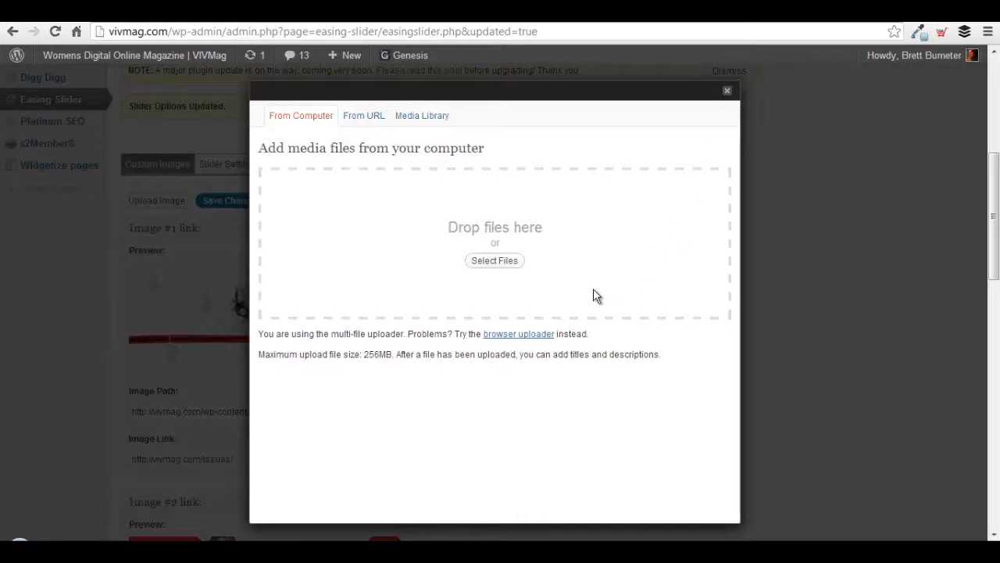
pyautogui.moveTo(601, 261)
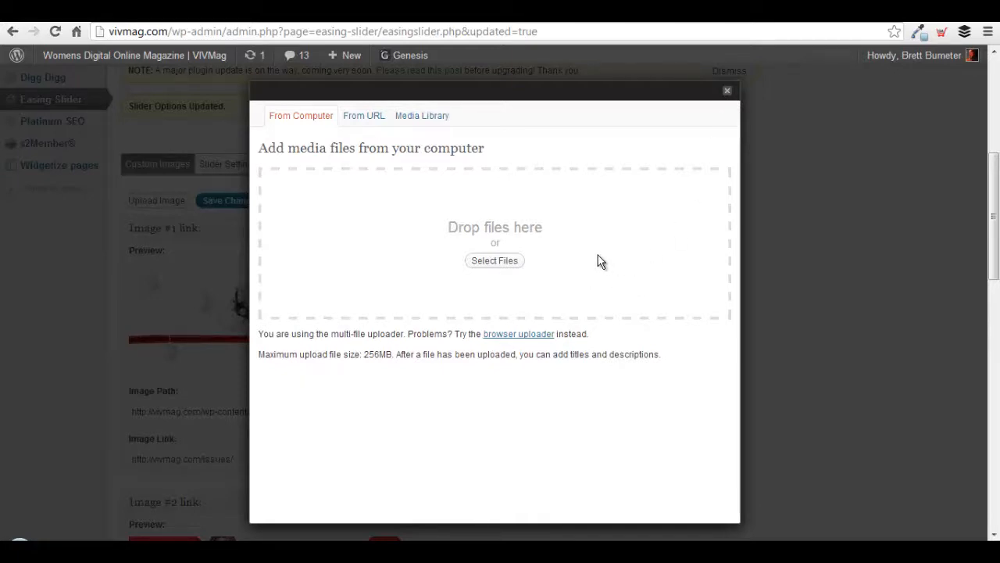
pyautogui.moveTo(626, 288)
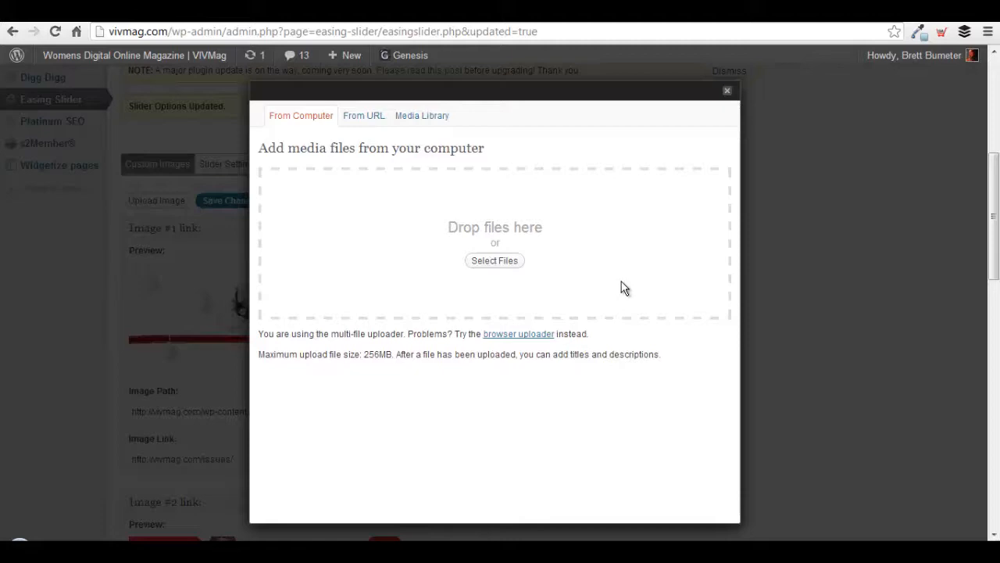
# Step: Close the upload window and select Image #4's path to clear it
pyautogui.click(727, 91)
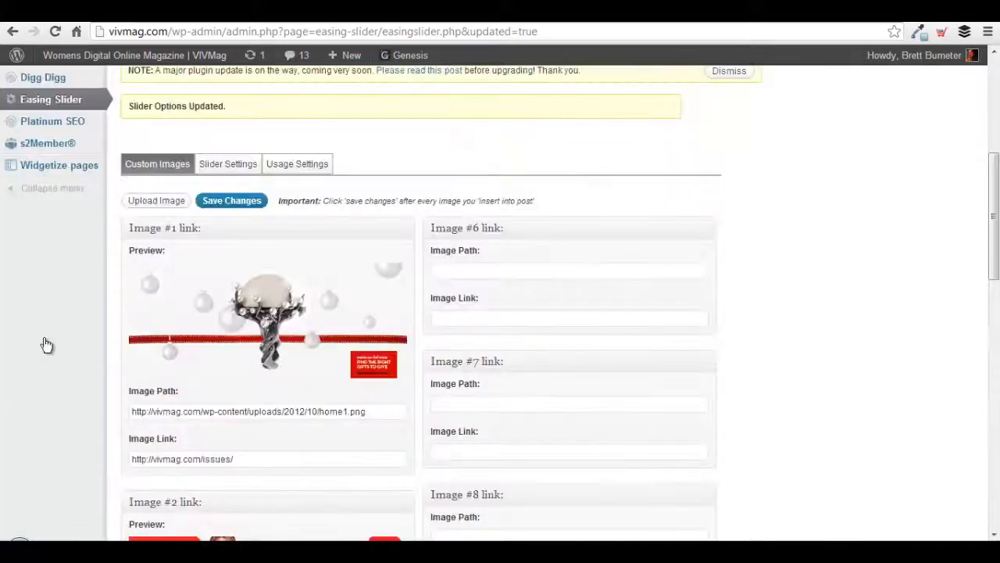
pyautogui.scroll(3)
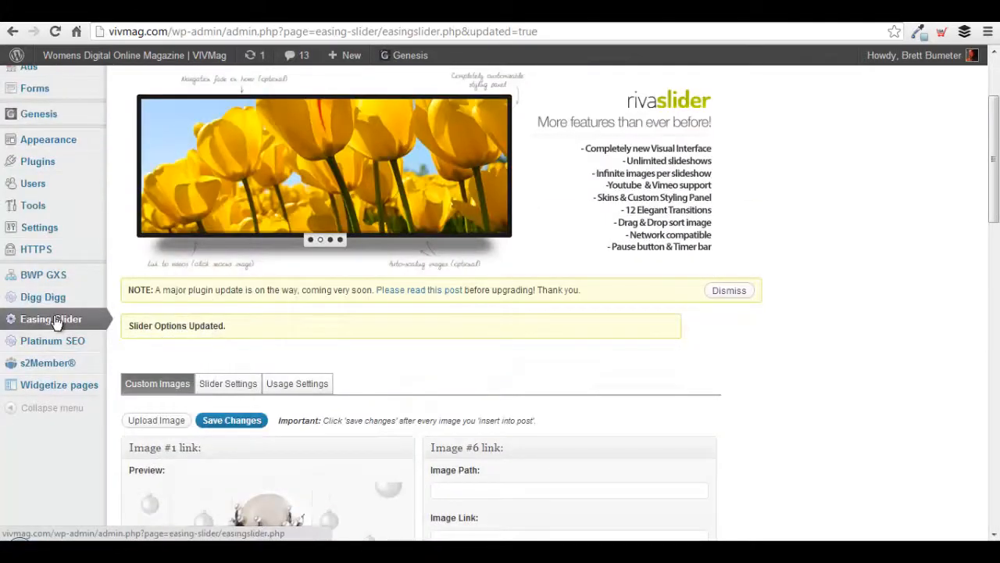
pyautogui.scroll(-3)
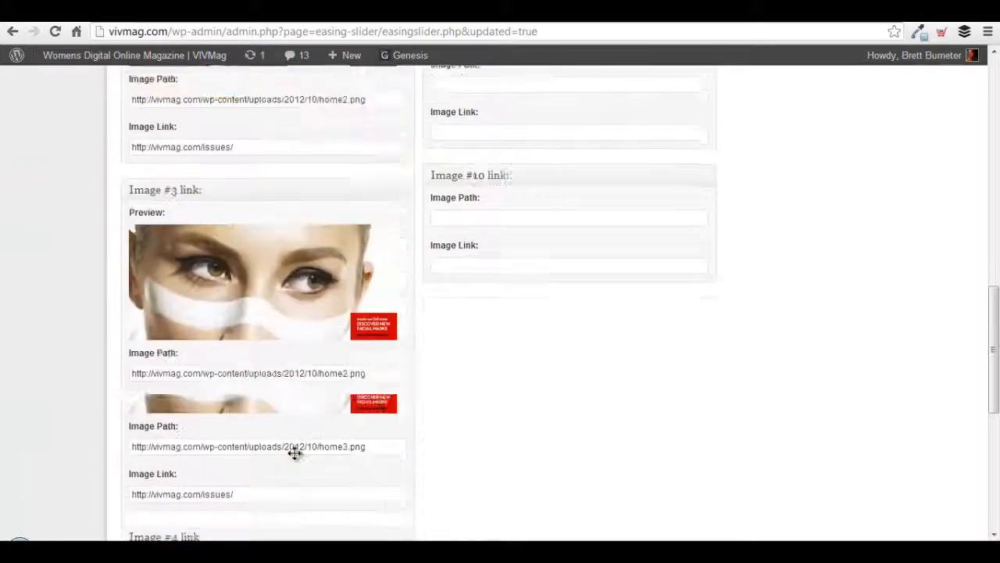
pyautogui.scroll(-3)
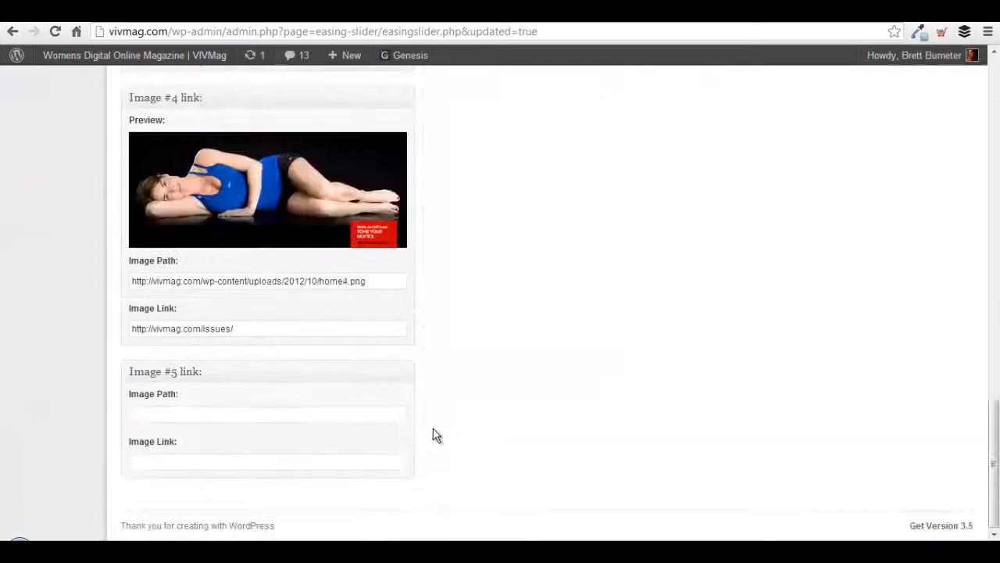
pyautogui.tripleClick(268, 328)
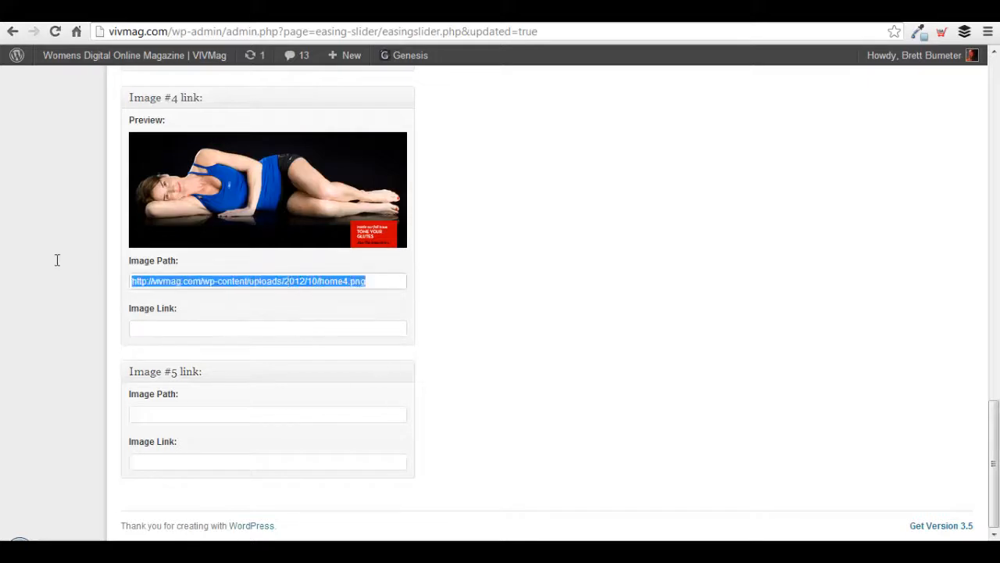
# Step: Save the slider changes with Image #4 emptied
pyautogui.scroll(3)
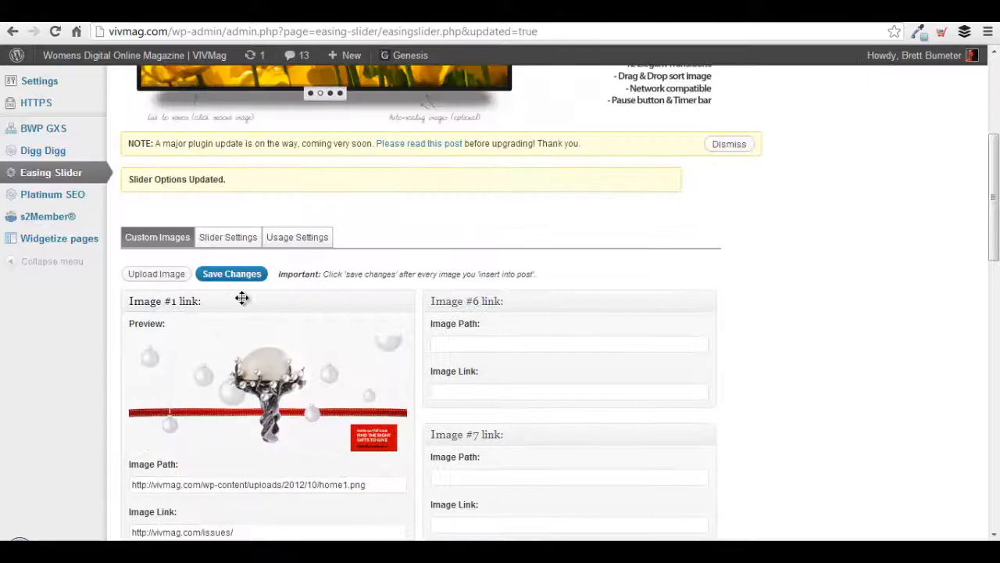
pyautogui.click(232, 273)
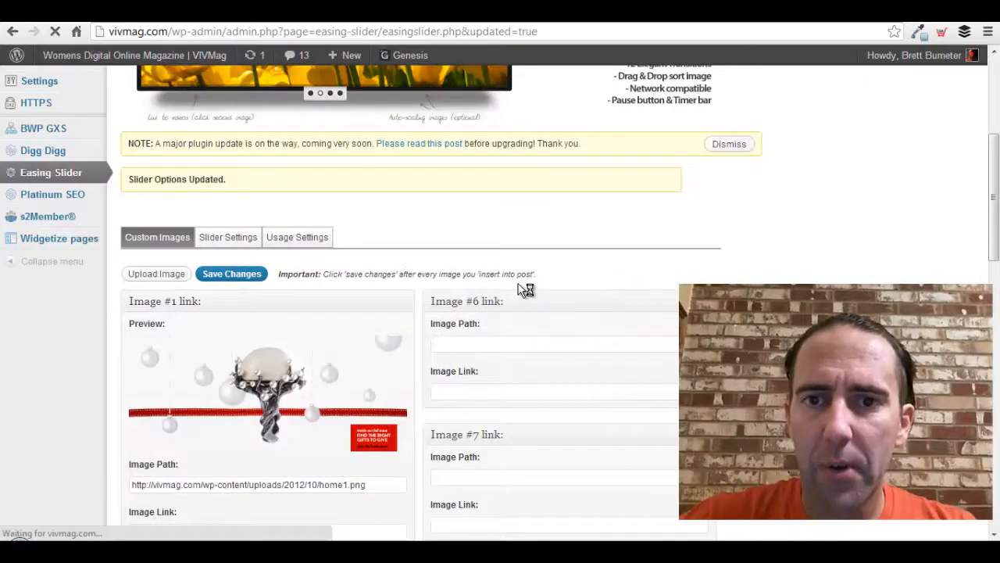
pyautogui.click(231, 273)
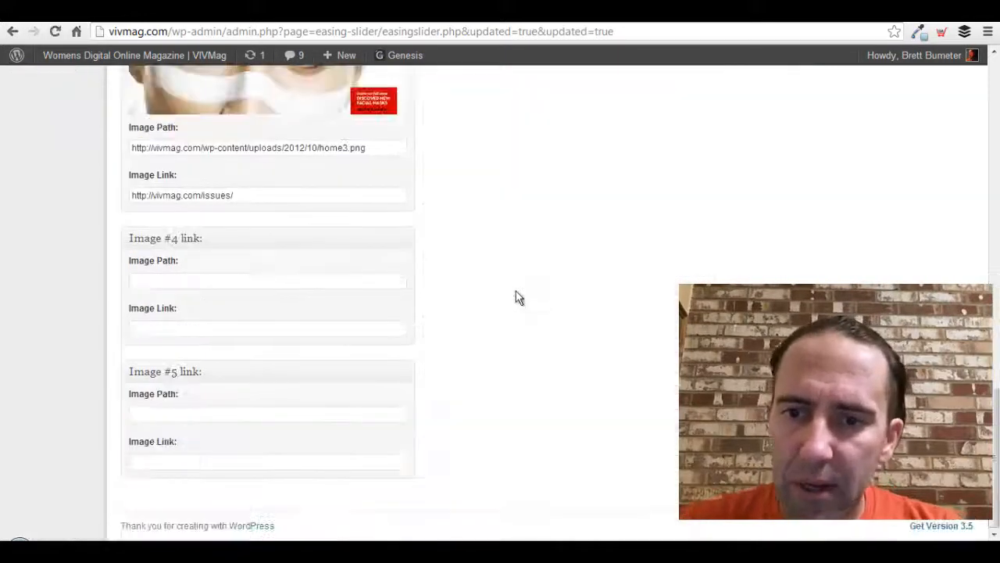
pyautogui.scroll(3)
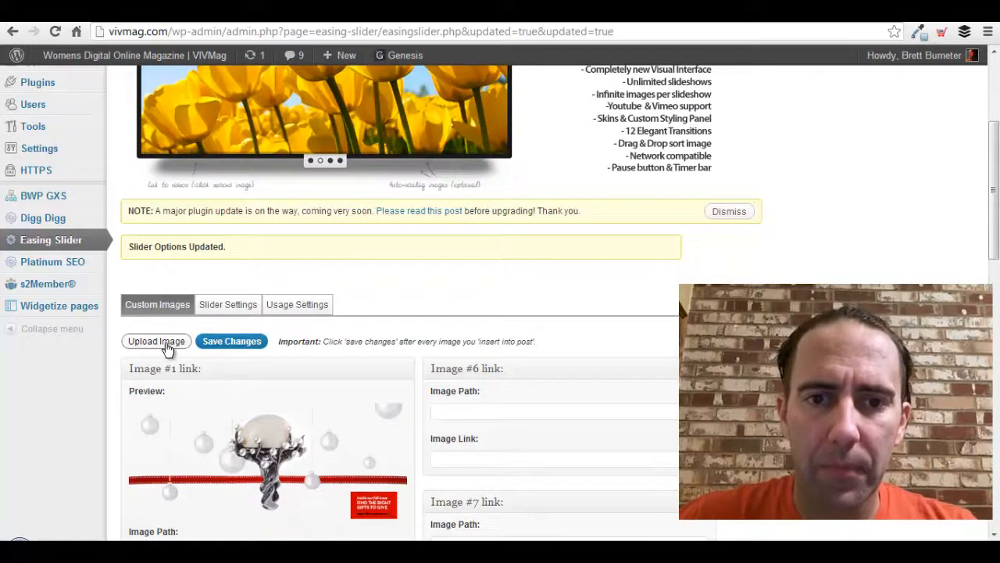
# Step: Select all five JPGs in the vivWinter2013_slides folder for upload
pyautogui.click(156, 340)
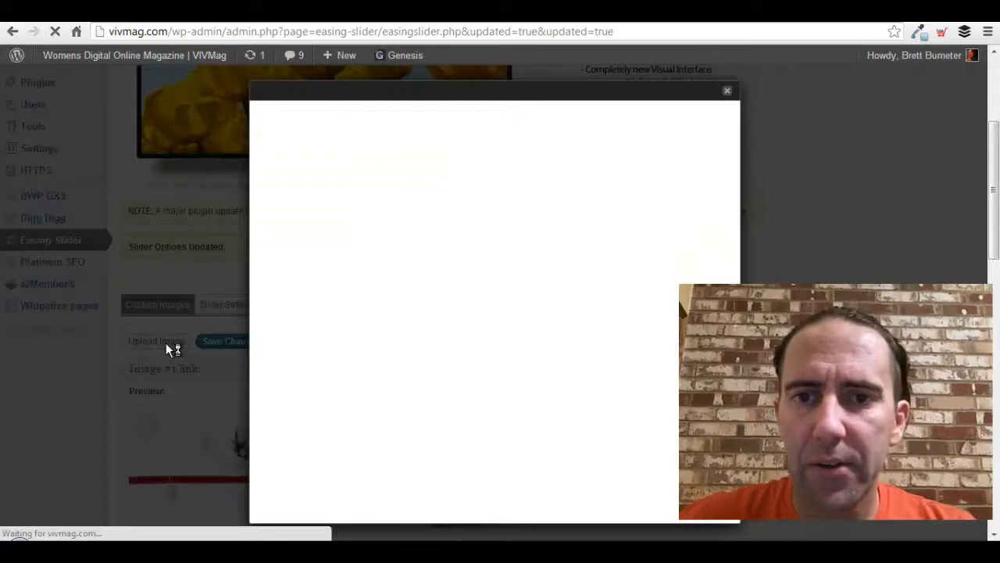
pyautogui.click(494, 261)
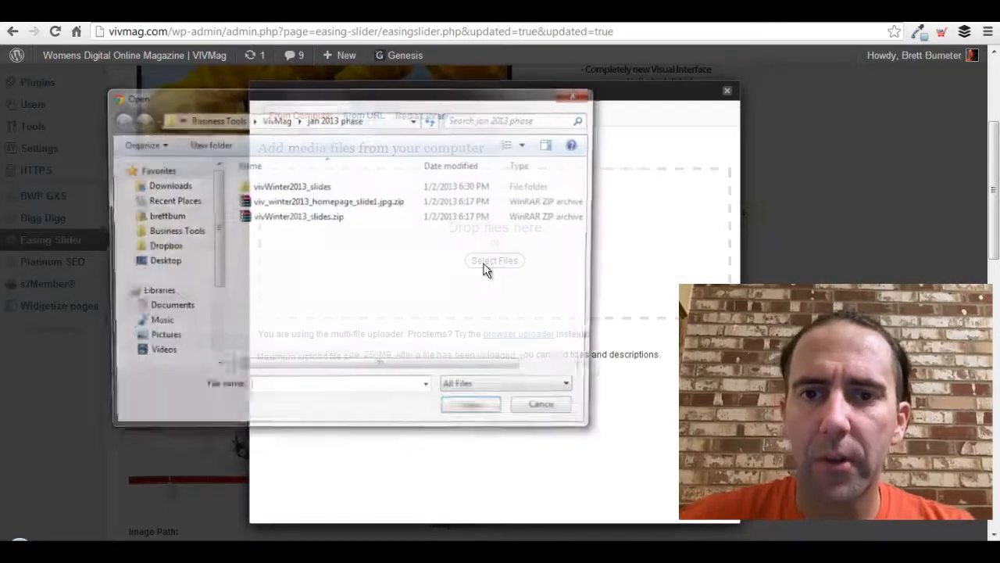
pyautogui.doubleClick(291, 186)
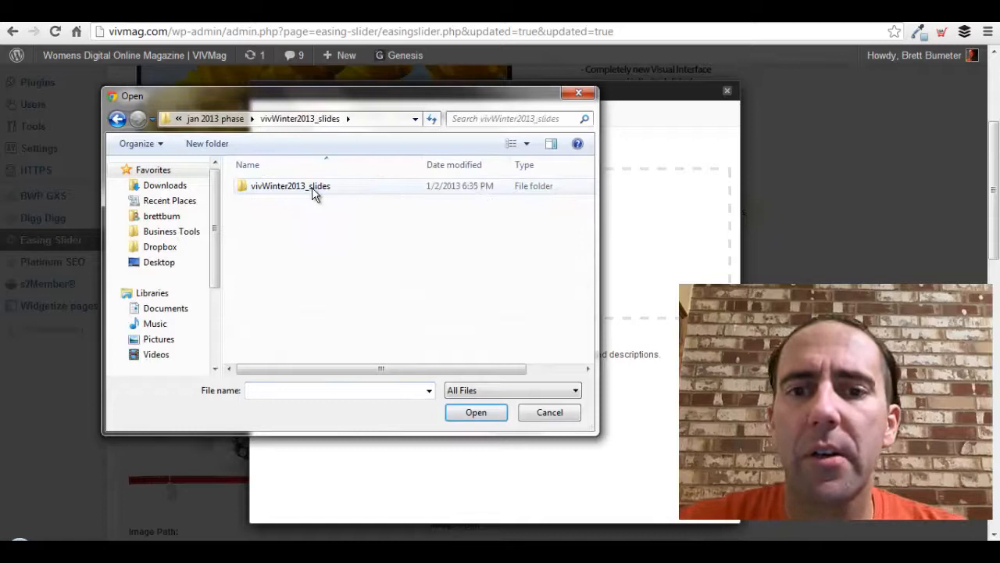
pyautogui.doubleClick(290, 185)
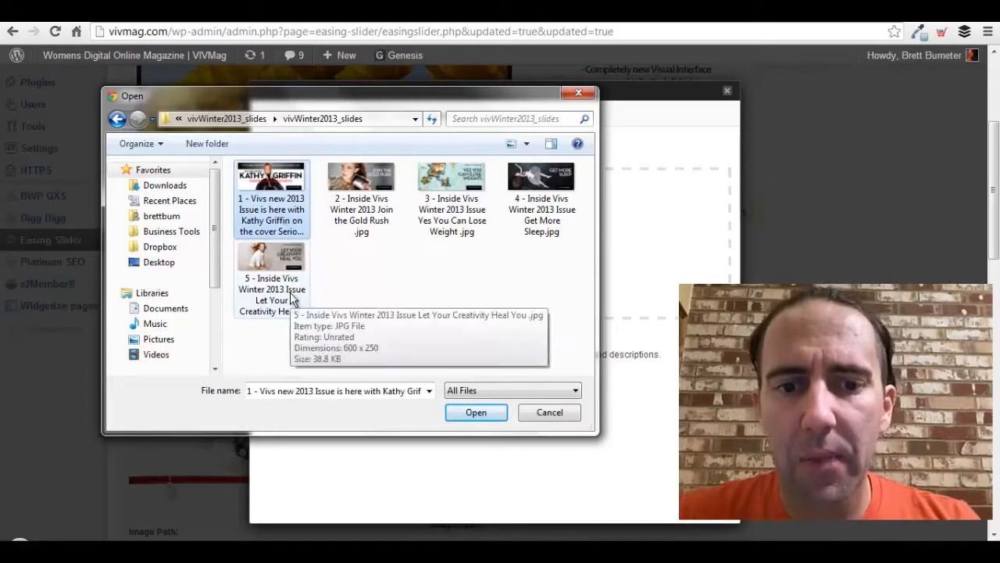
pyautogui.click(271, 277)
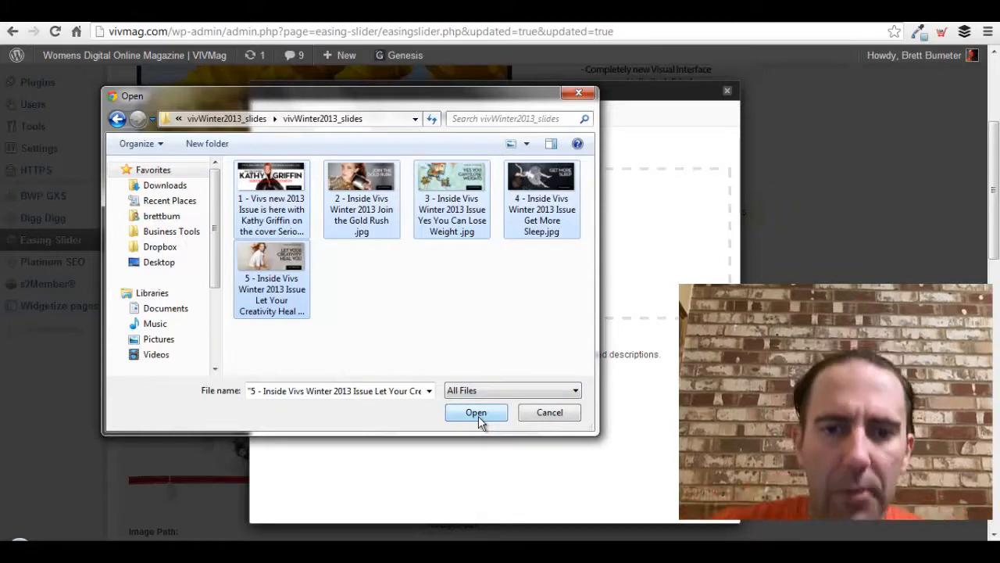
# Step: Upload the five selected Winter 2013 slide images to the media library
pyautogui.click(476, 412)
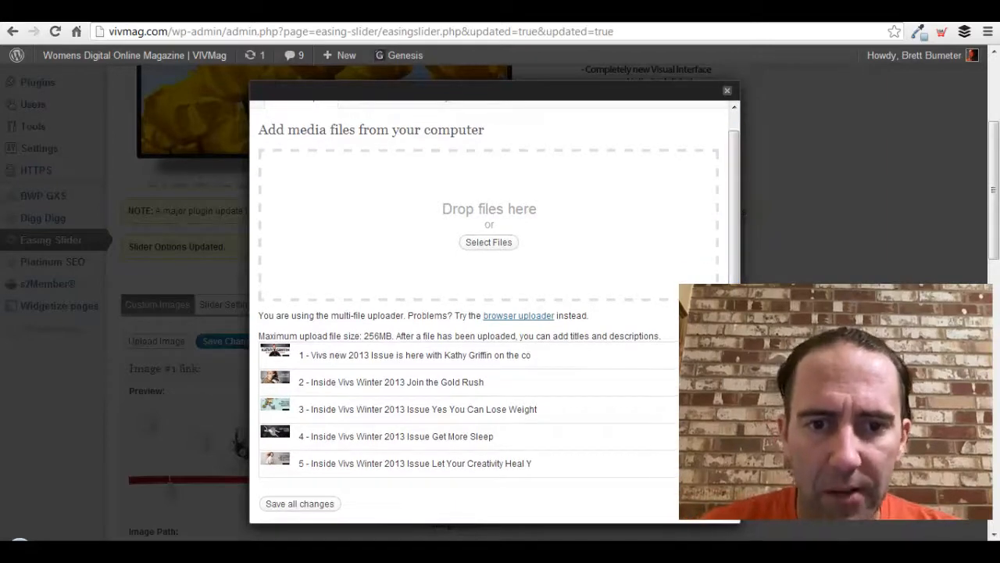
# Step: Show the first uploaded image's details and select its full title
pyautogui.click(414, 355)
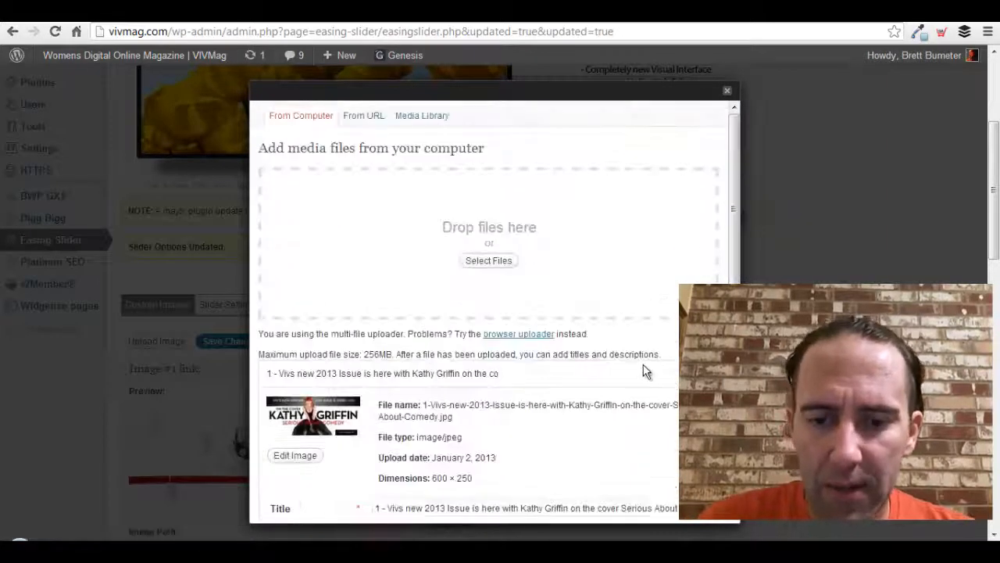
pyautogui.scroll(-3)
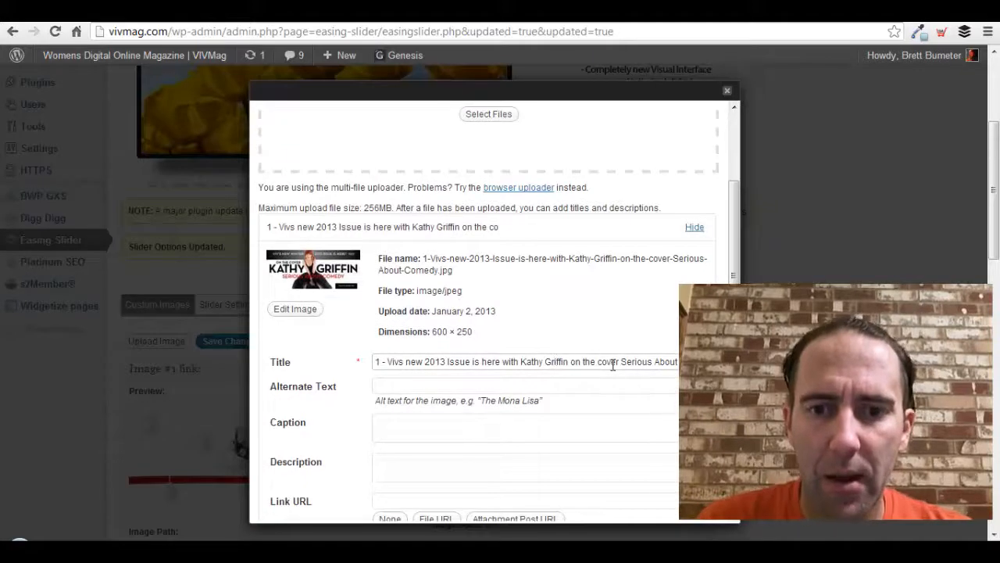
pyautogui.tripleClick(525, 361)
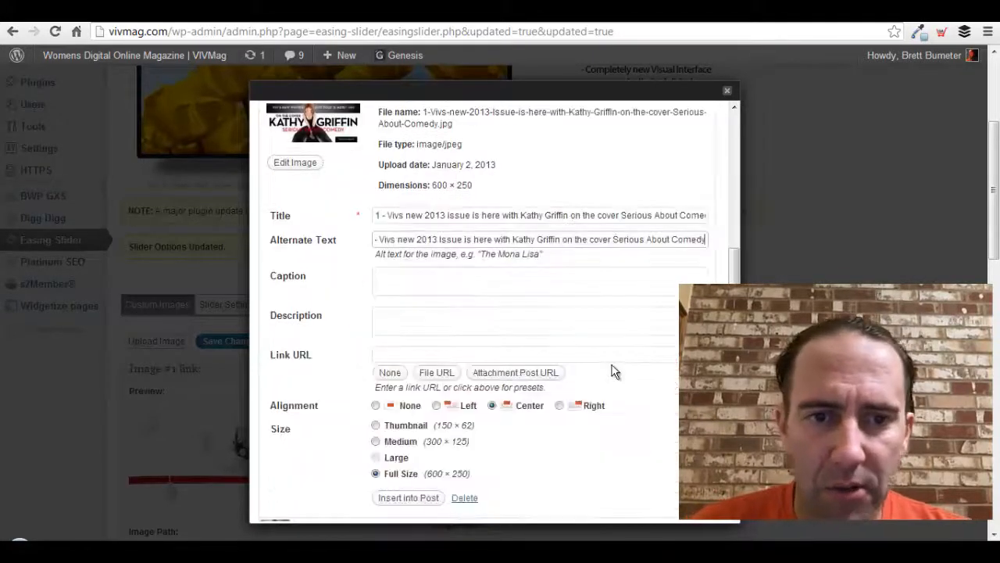
pyautogui.scroll(-3)
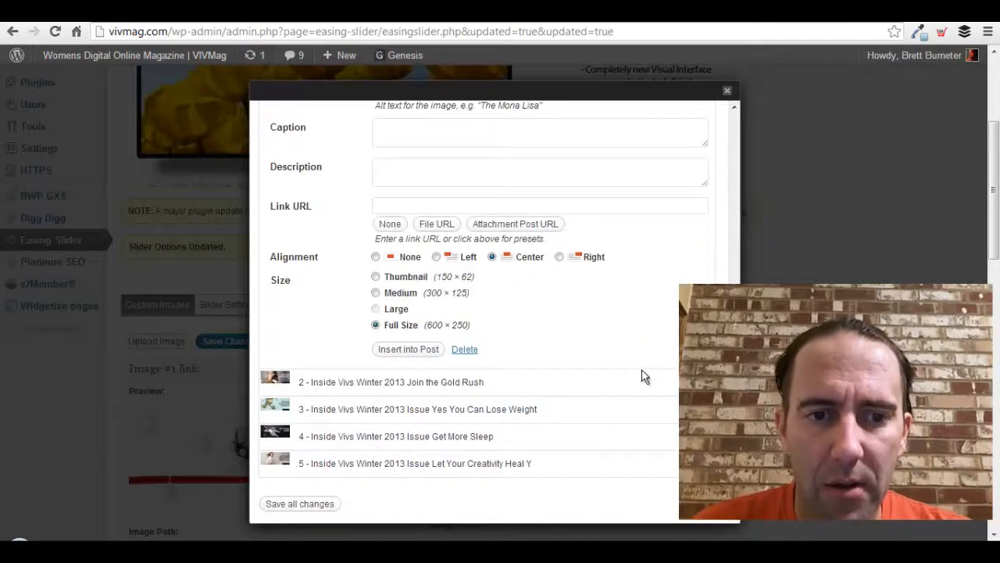
pyautogui.moveTo(668, 380)
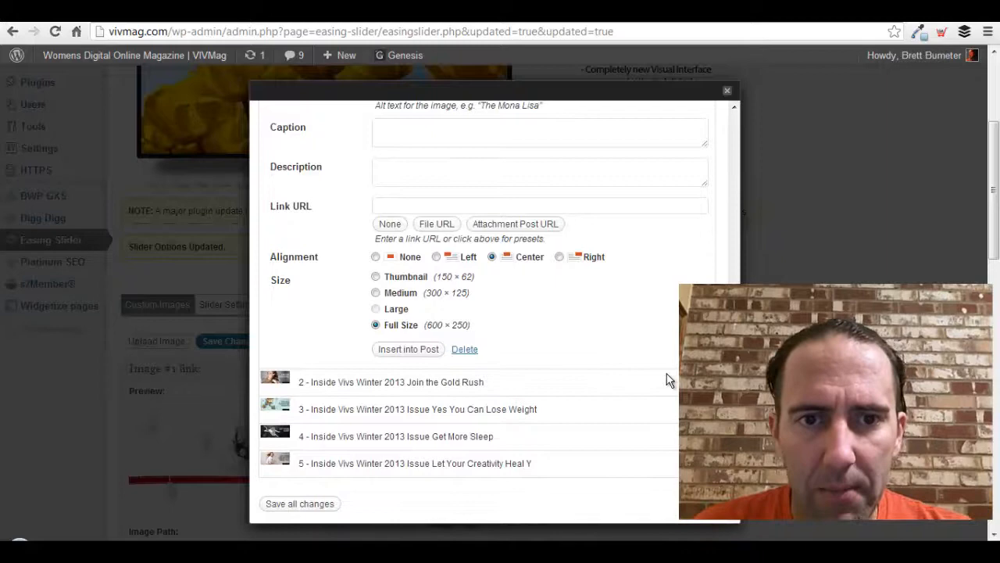
# Step: Give the fifth image alt text '5 - Inside Vivs Winter 2013 Issue Let Your Creativity Heal You'
pyautogui.click(391, 382)
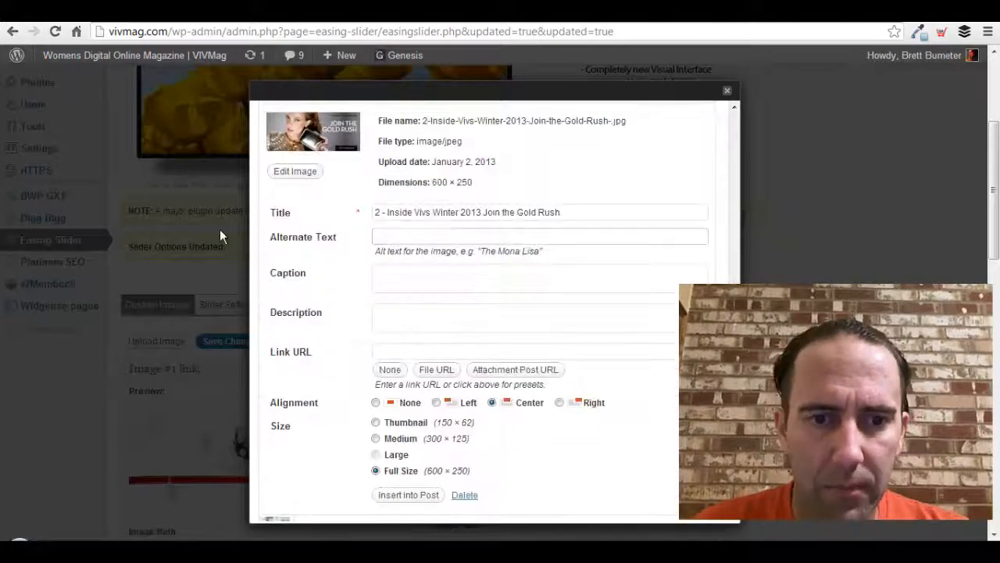
pyautogui.scroll(-3)
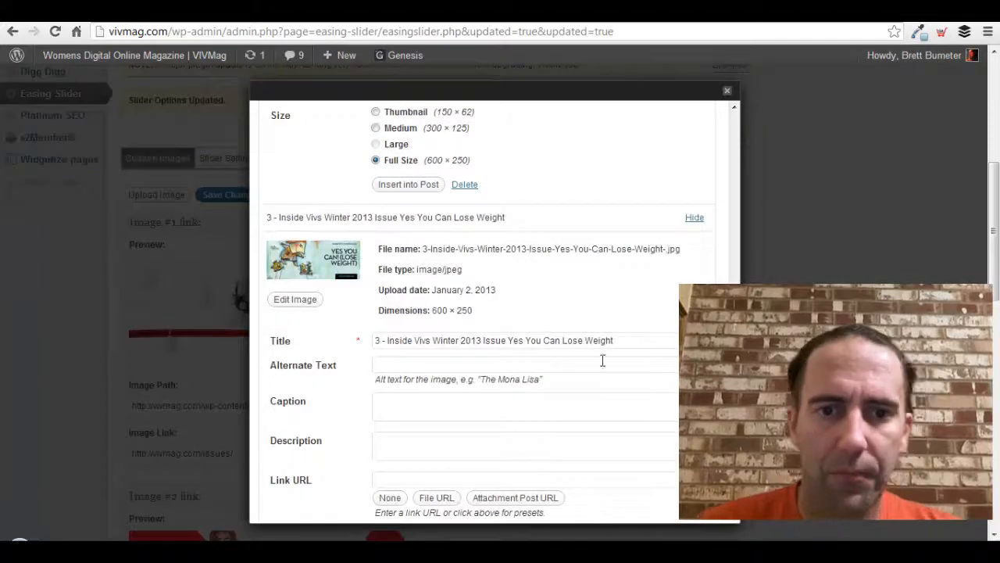
pyautogui.tripleClick(492, 340)
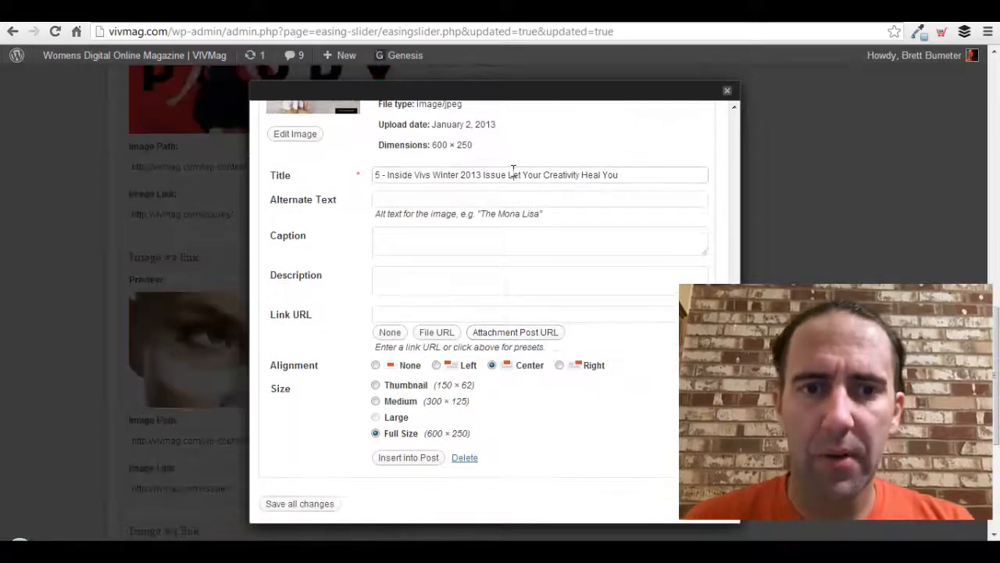
pyautogui.click(539, 198)
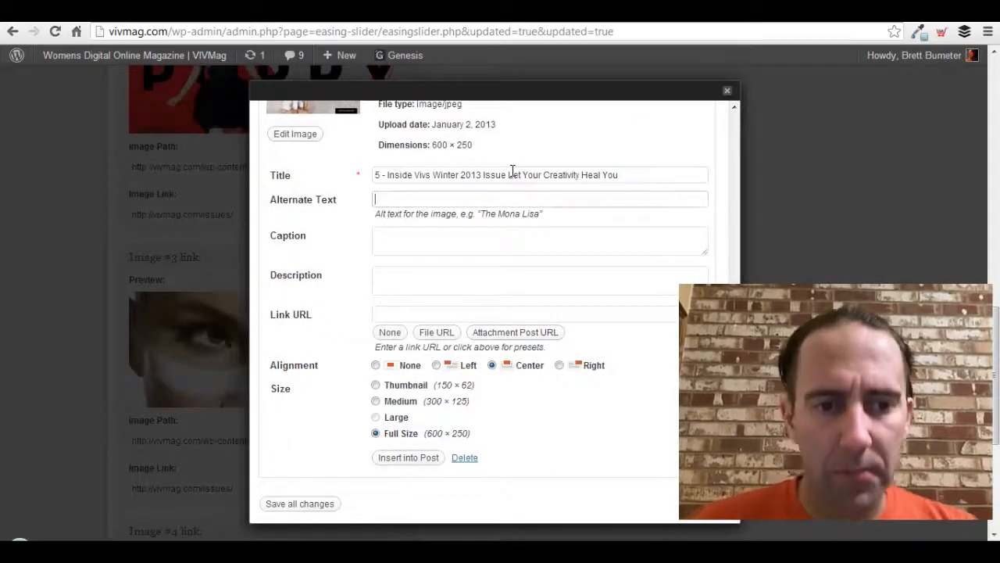
pyautogui.write('5 - Inside Vivs Winter 2013 Issue Let Your Creativity Heal You')
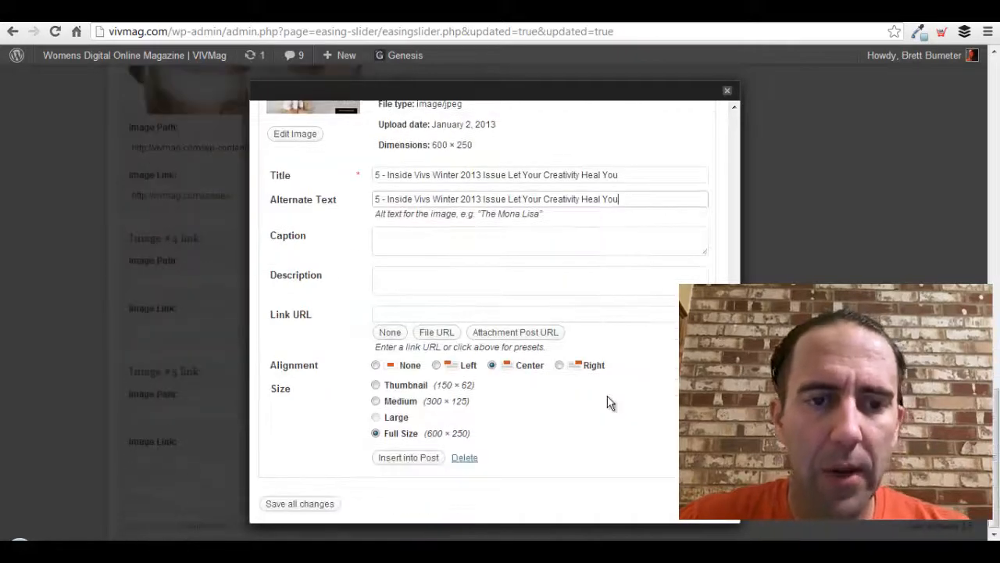
pyautogui.moveTo(532, 446)
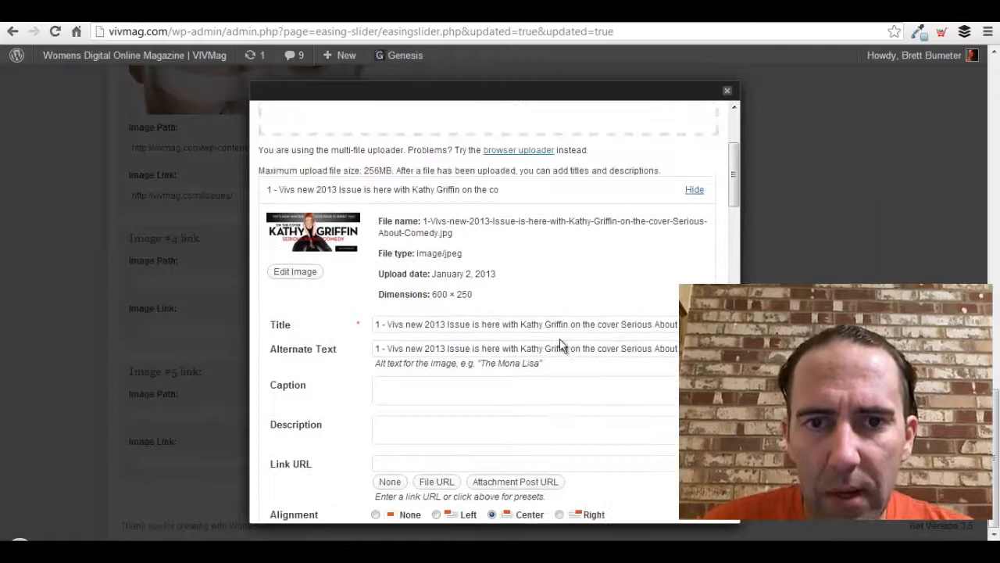
# Step: Copy the Kathy Griffin image's file name, check the Notepad list, and save all changes
pyautogui.scroll(-3)
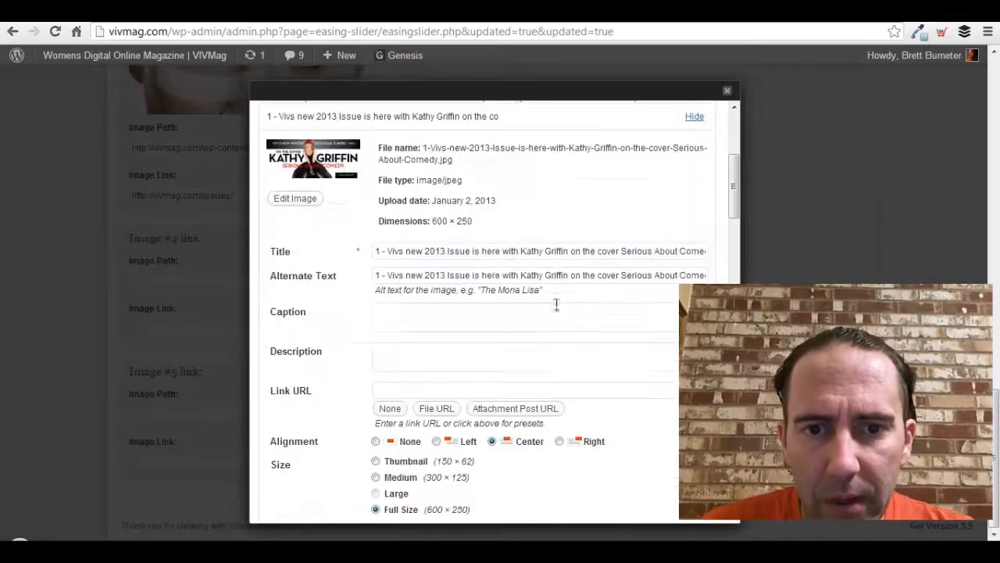
pyautogui.scroll(3)
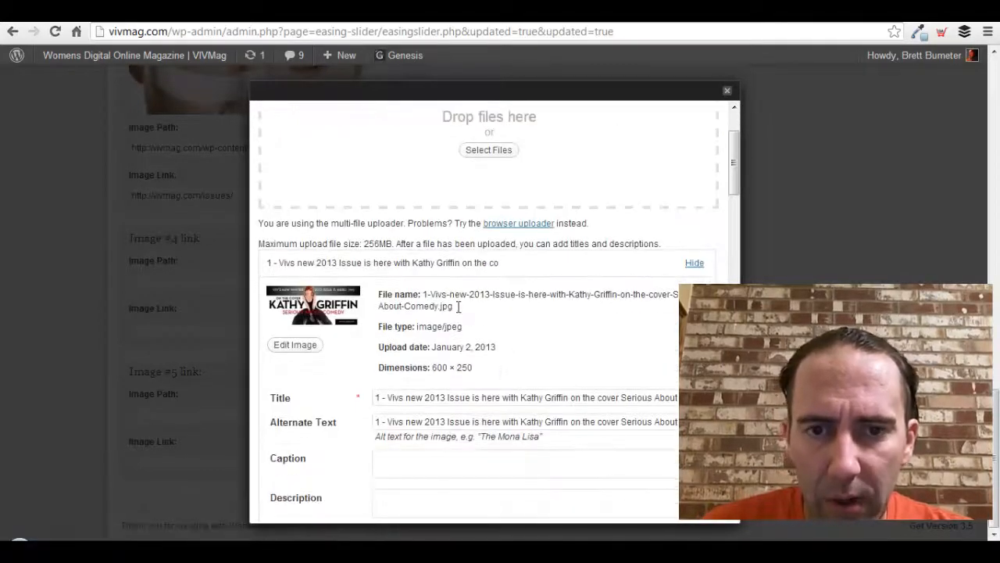
pyautogui.doubleClick(528, 294)
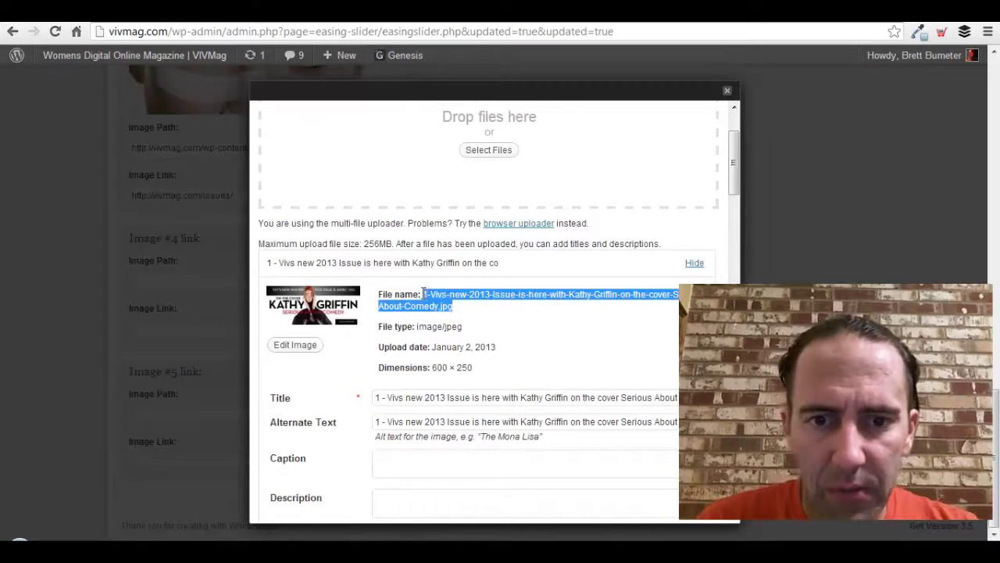
pyautogui.moveTo(502, 314)
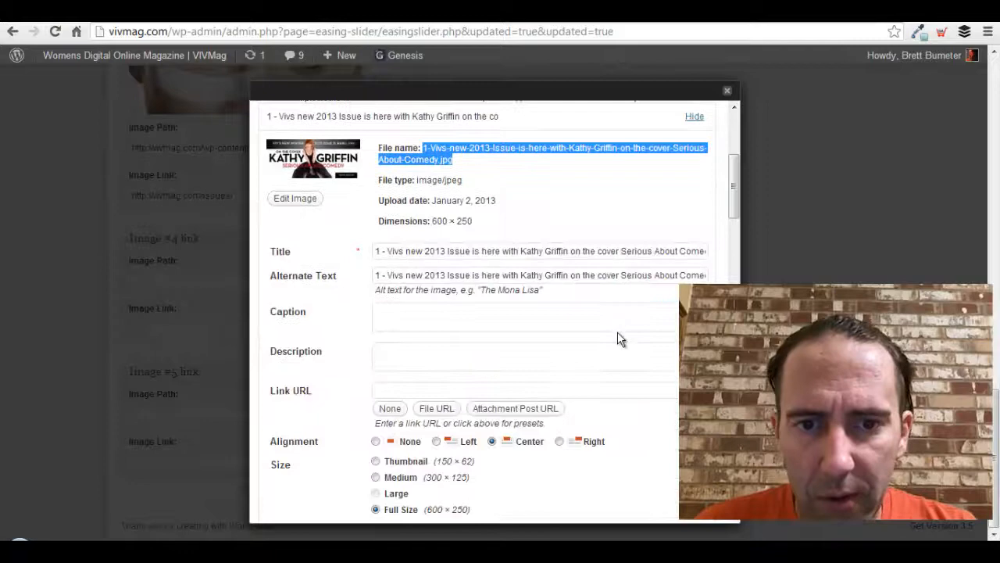
pyautogui.scroll(-3)
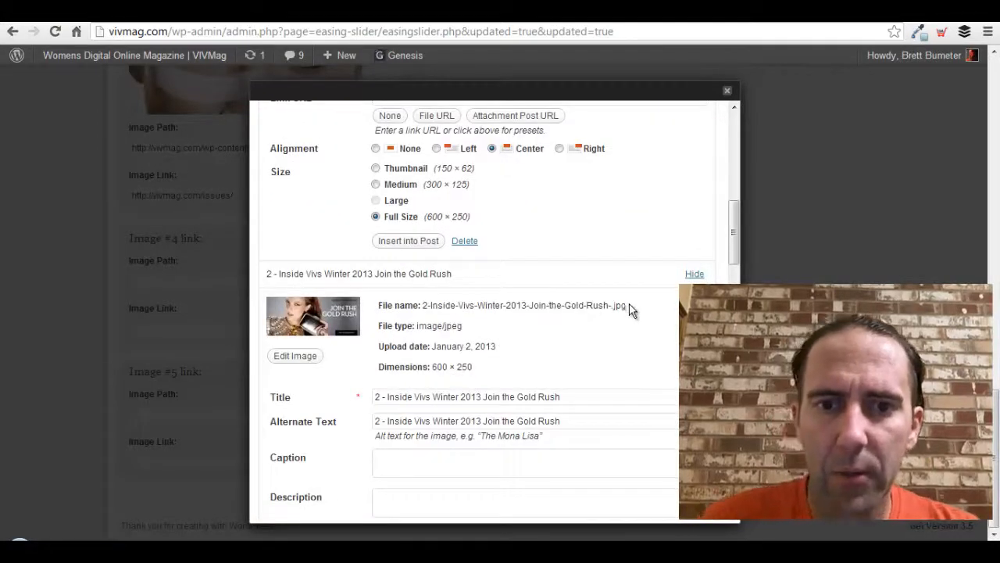
pyautogui.press('alt+tab')
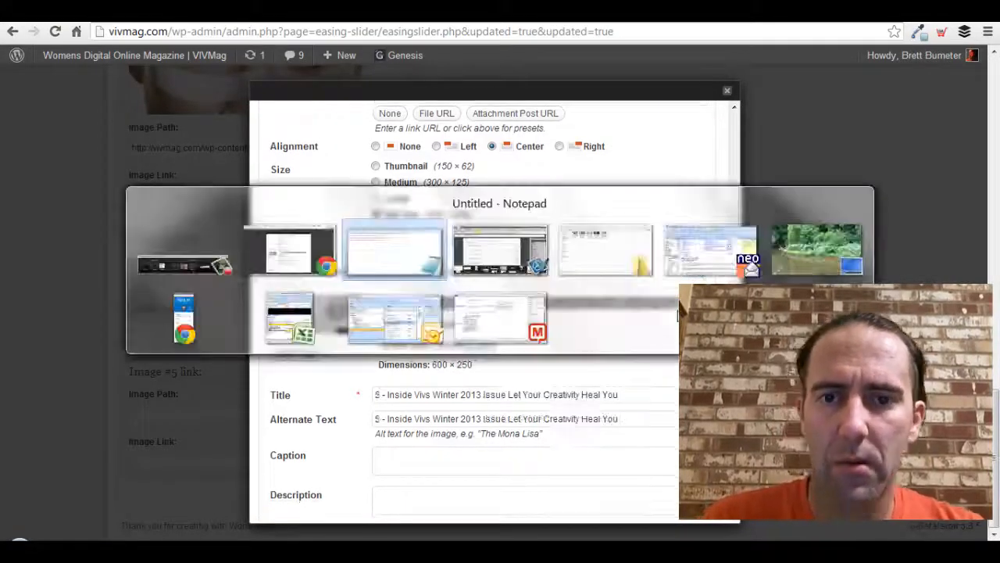
pyautogui.click(394, 250)
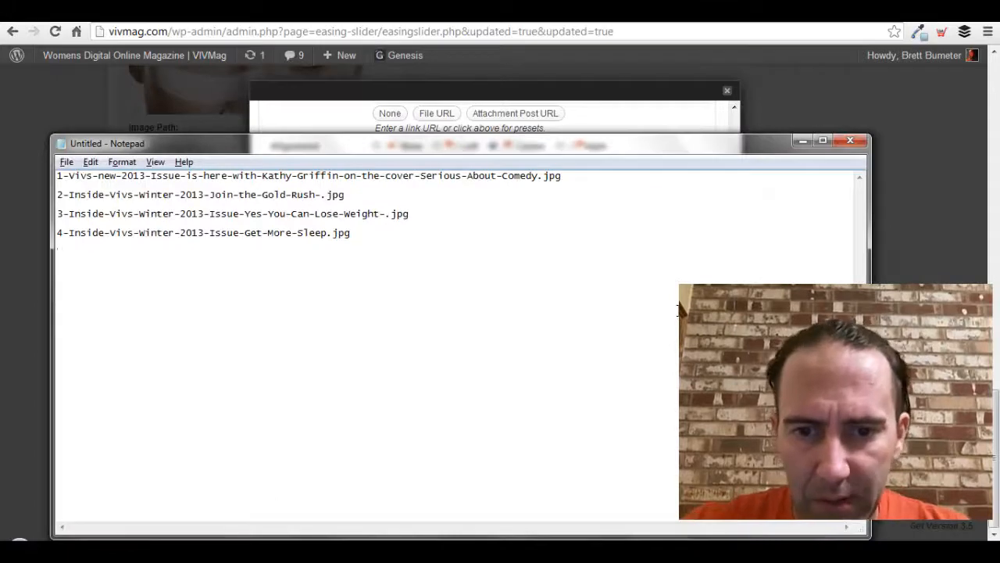
pyautogui.click(299, 503)
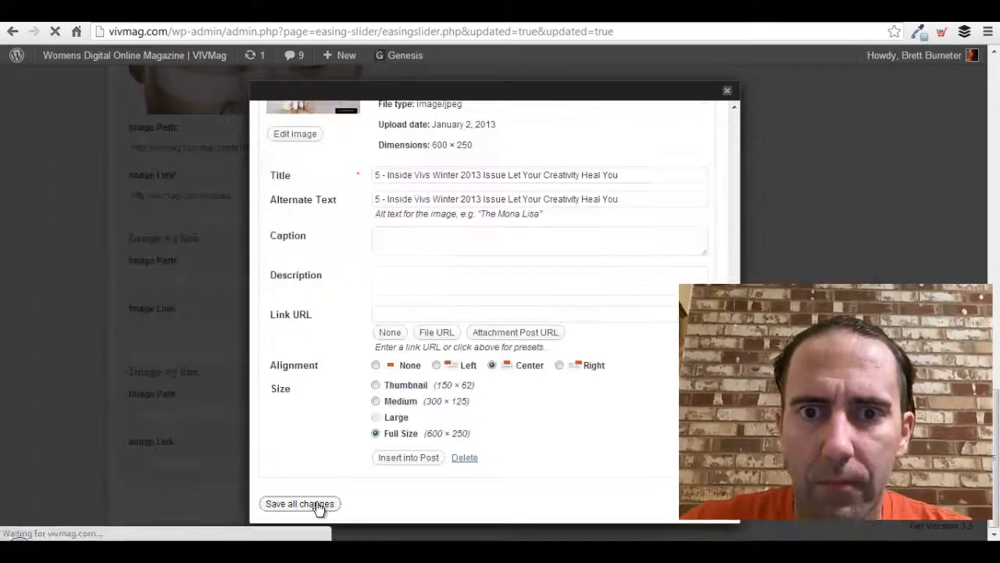
pyautogui.click(299, 503)
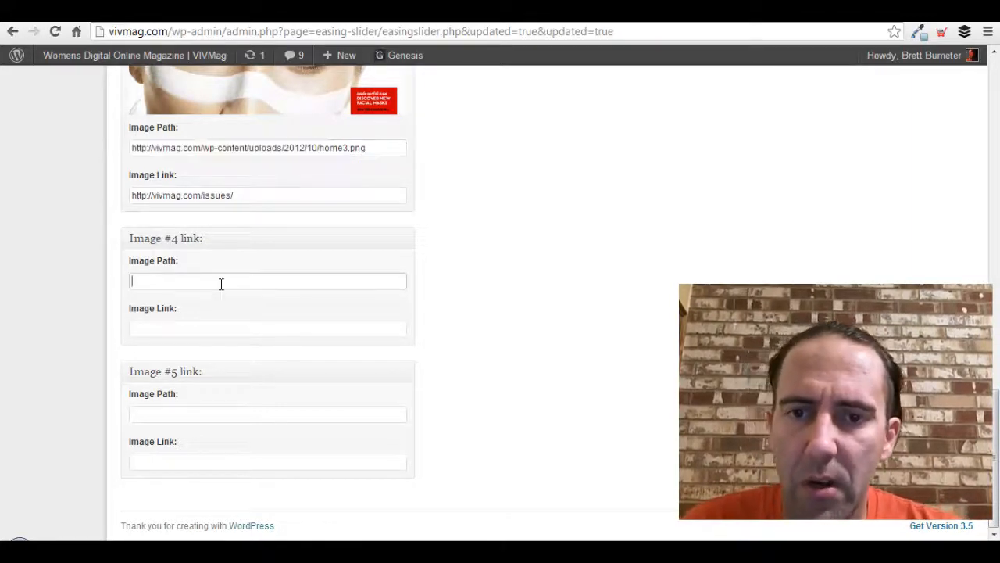
pyautogui.write('http://vivmag.com/wp-content/uploads/2012/10/')
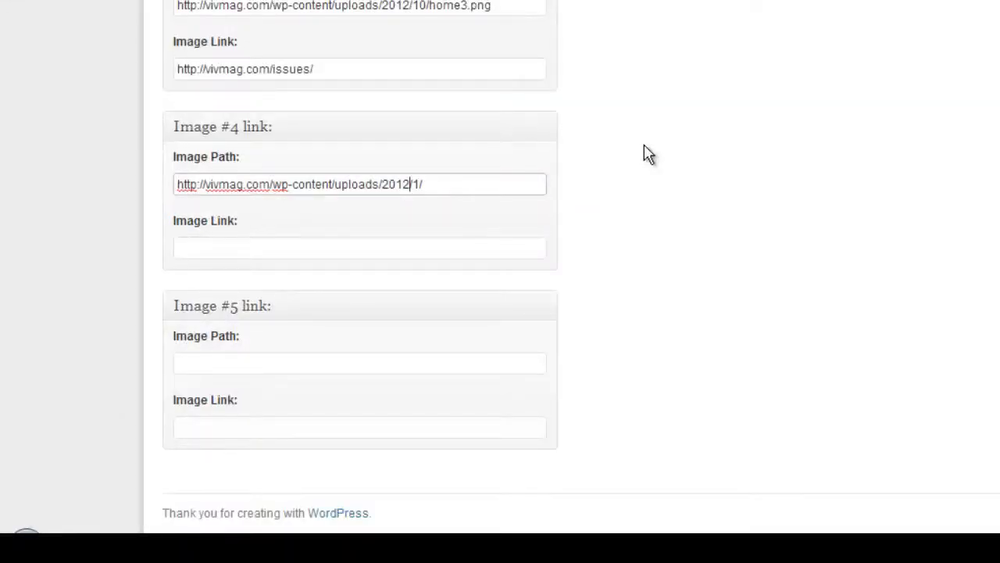
pyautogui.write('3')
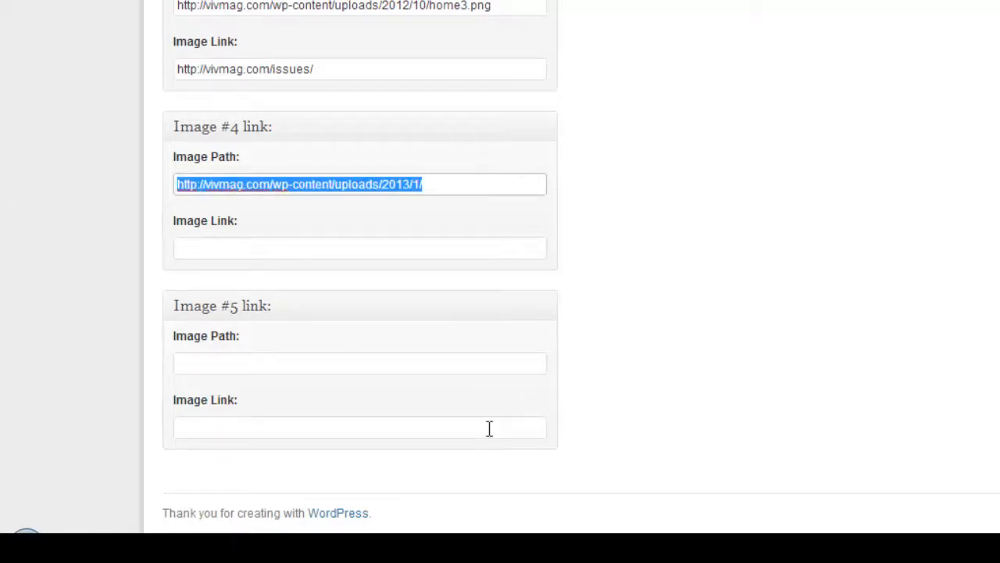
pyautogui.click(359, 362)
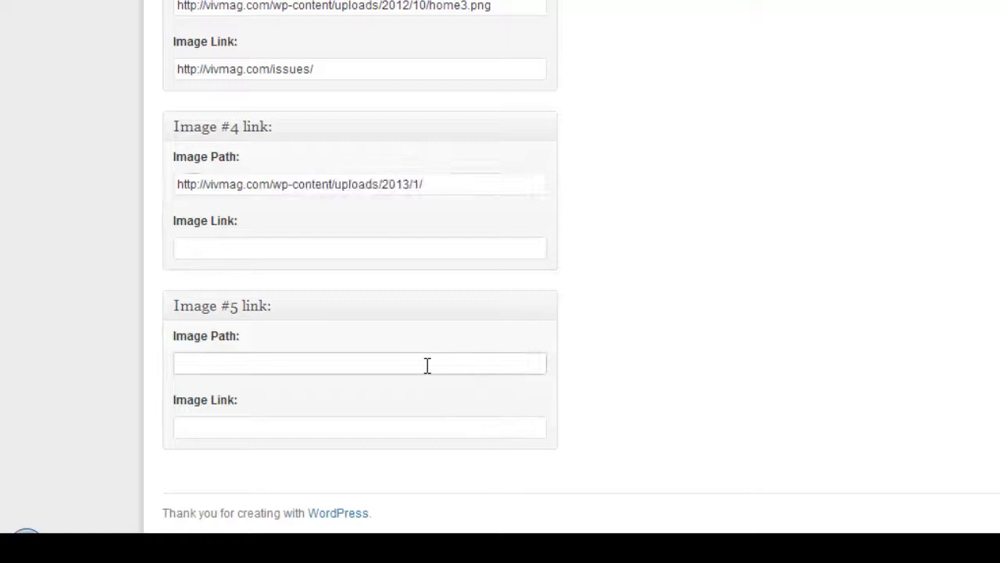
pyautogui.scroll(3)
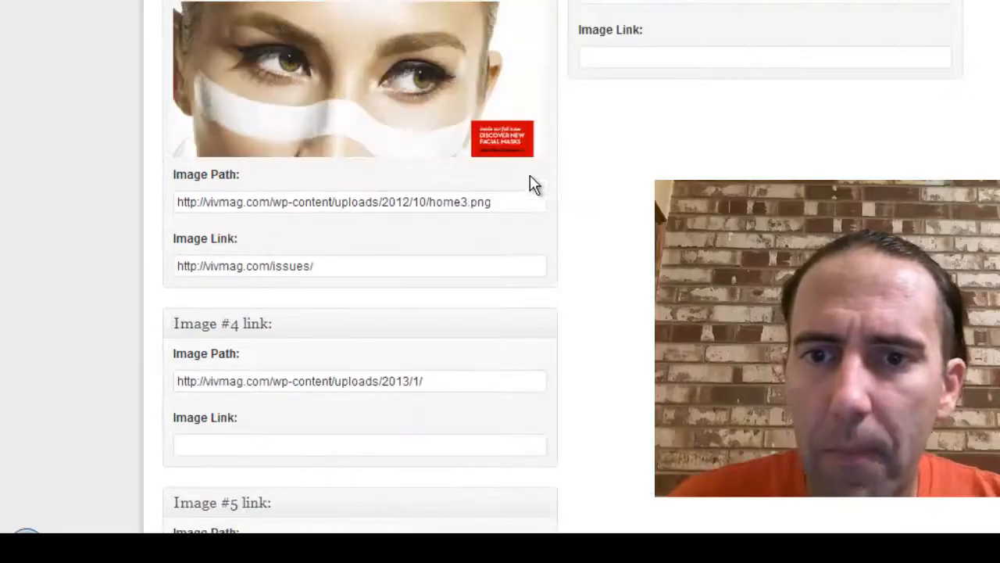
pyautogui.moveTo(550, 287)
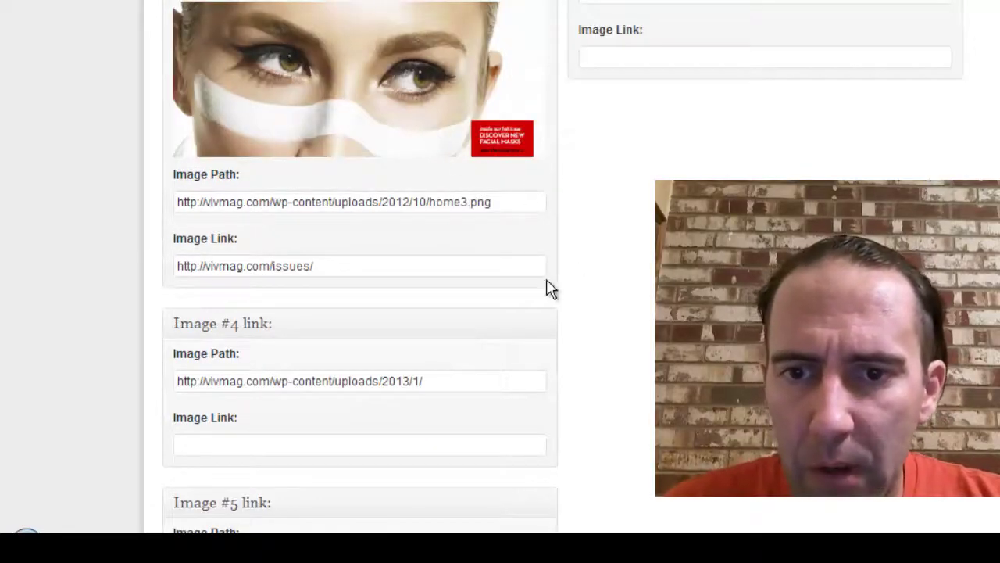
pyautogui.scroll(3)
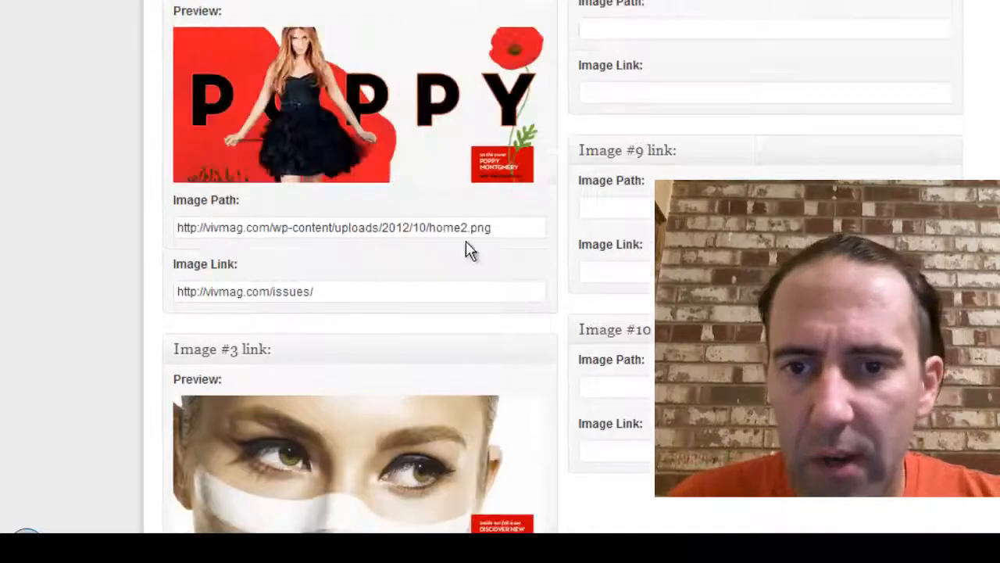
pyautogui.scroll(-3)
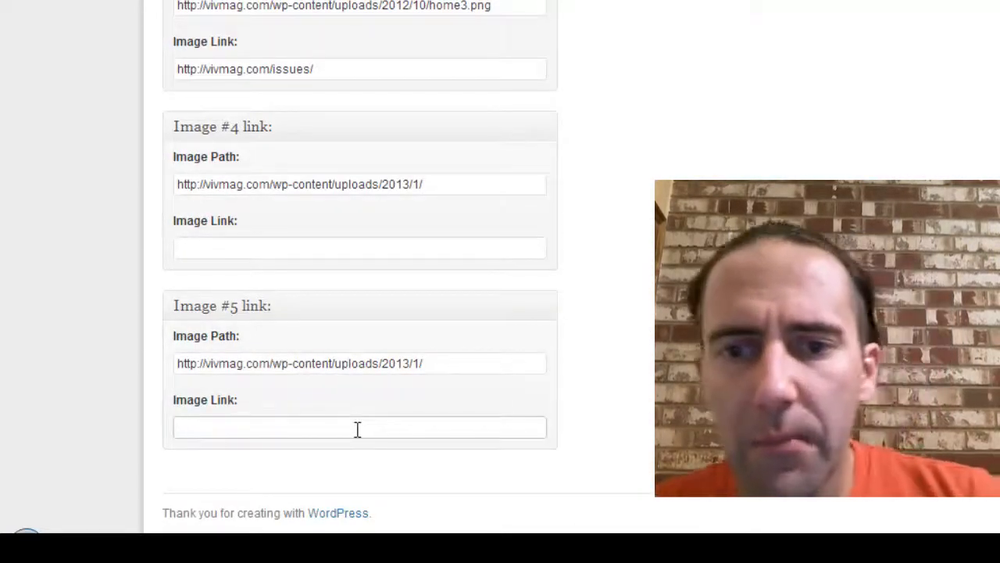
pyautogui.write('http://vivmag.com/issues/')
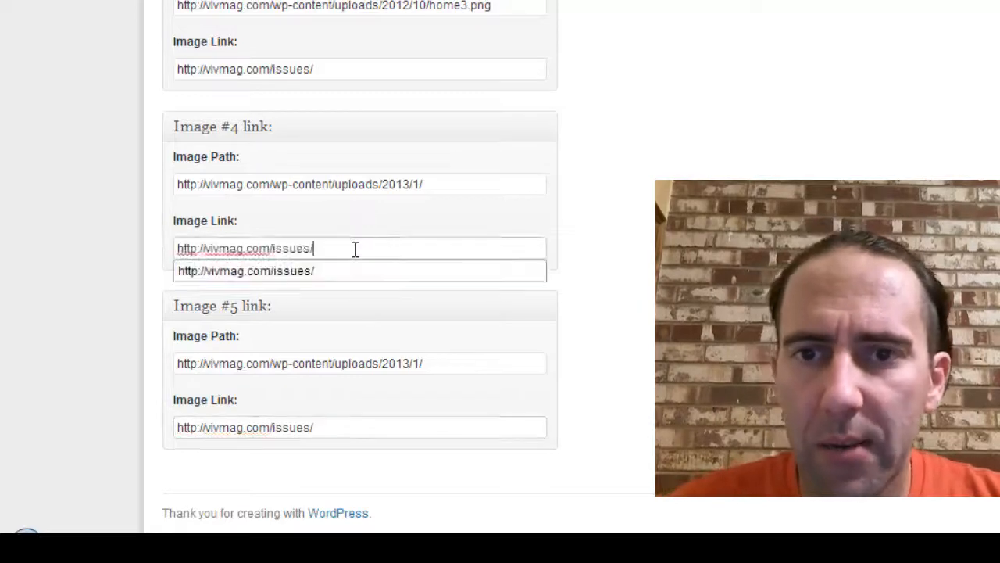
pyautogui.scroll(3)
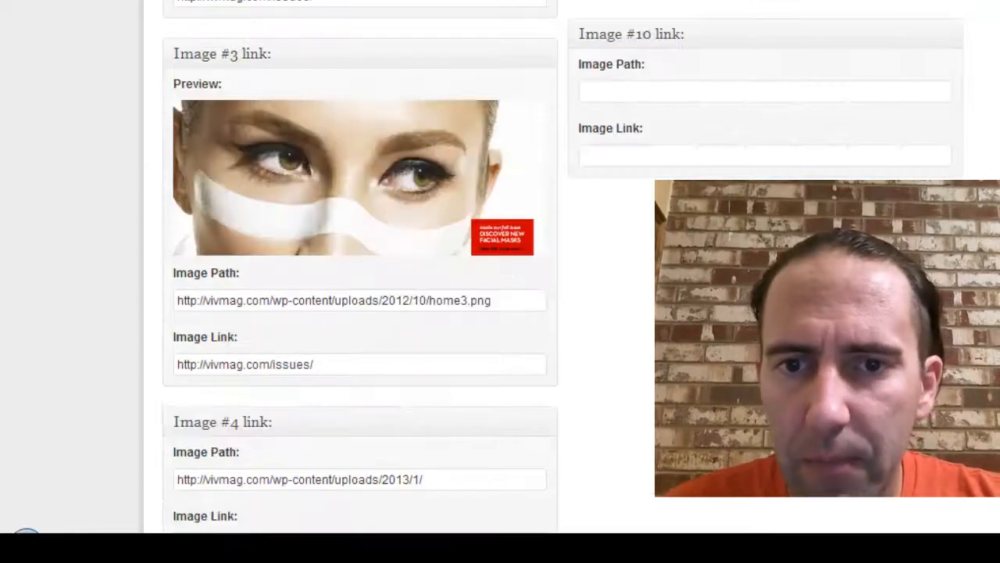
pyautogui.scroll(-3)
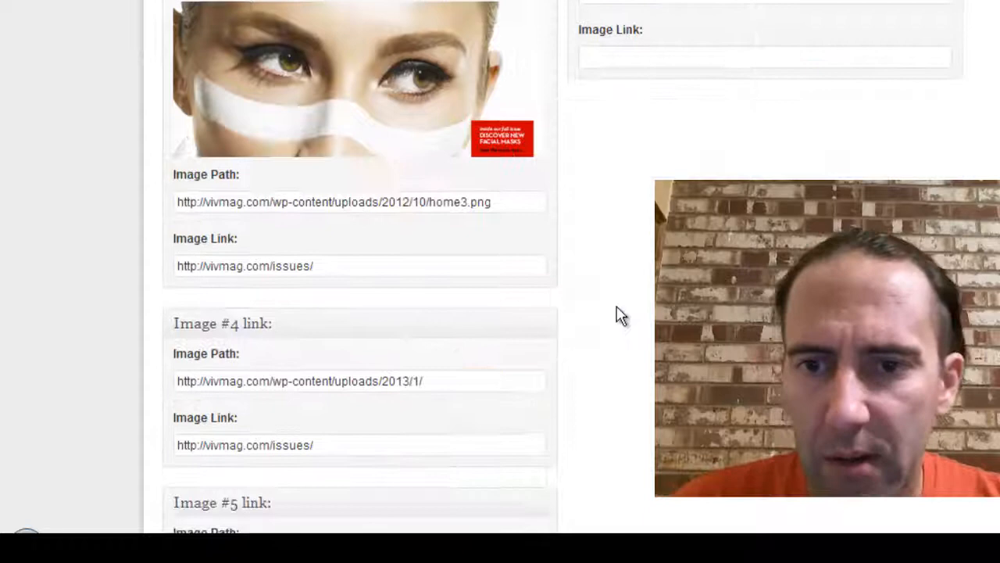
pyautogui.scroll(-3)
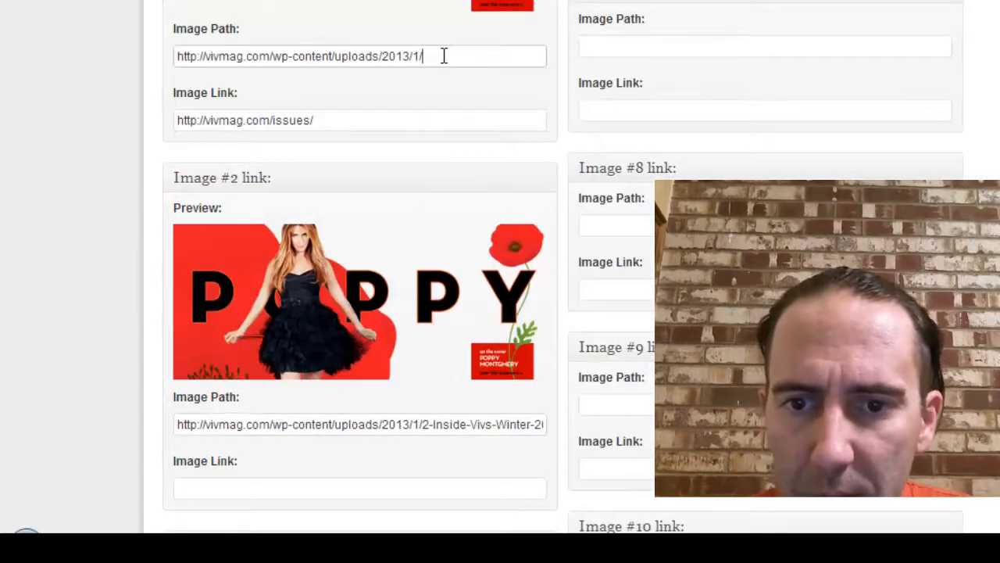
pyautogui.scroll(-3)
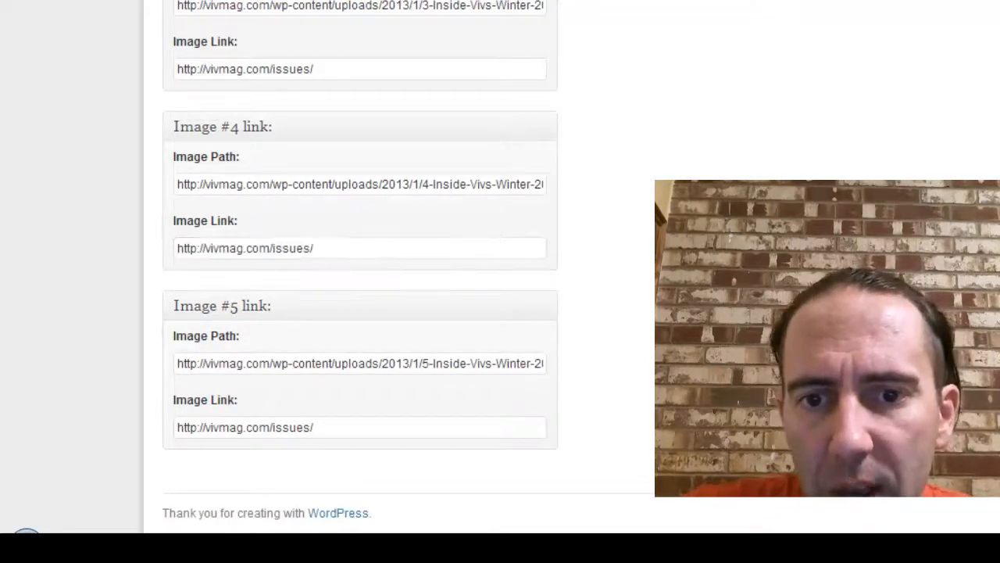
pyautogui.scroll(3)
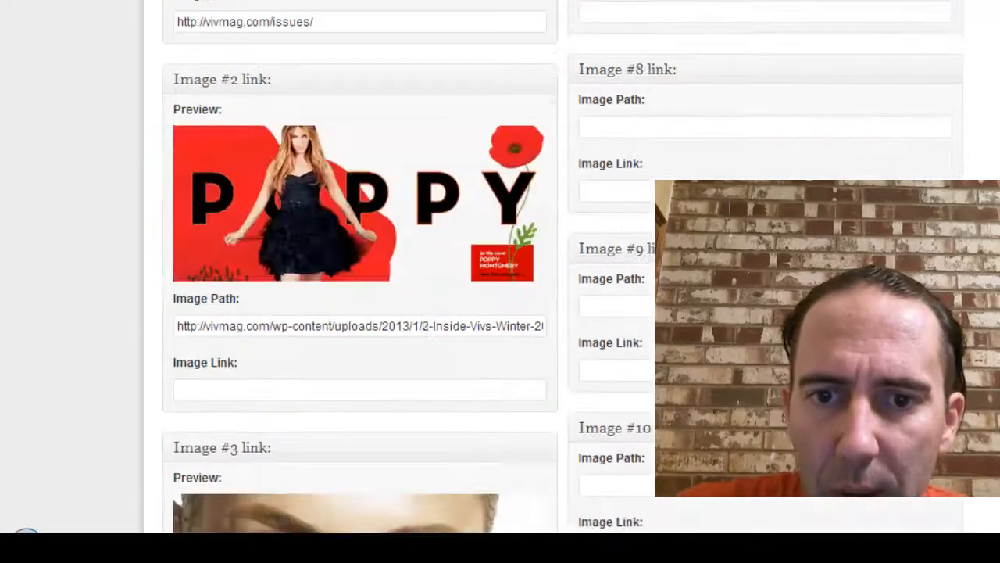
pyautogui.scroll(3)
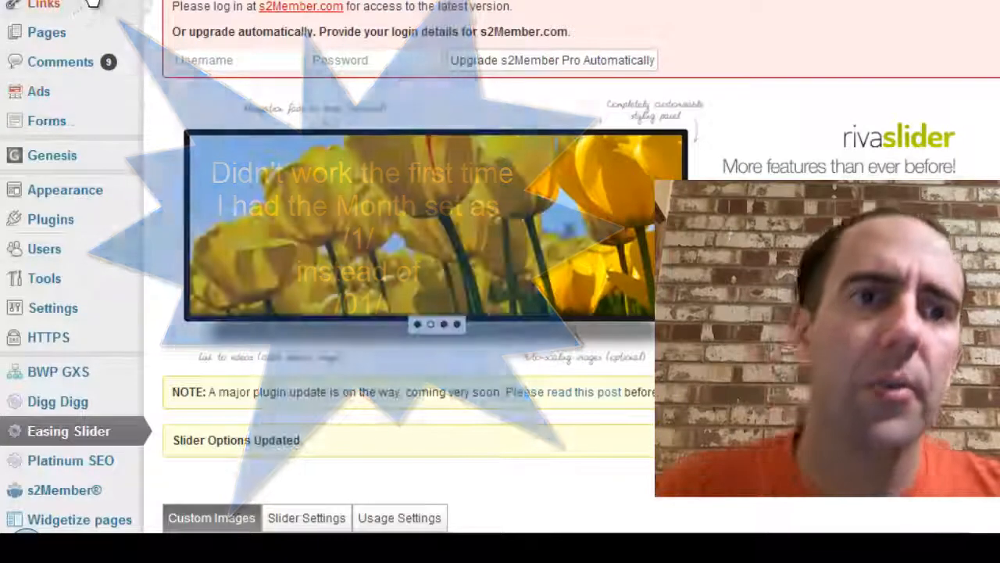
# Step: Open the Media Library in a separate browser tab
pyautogui.rightClick(204, 8)
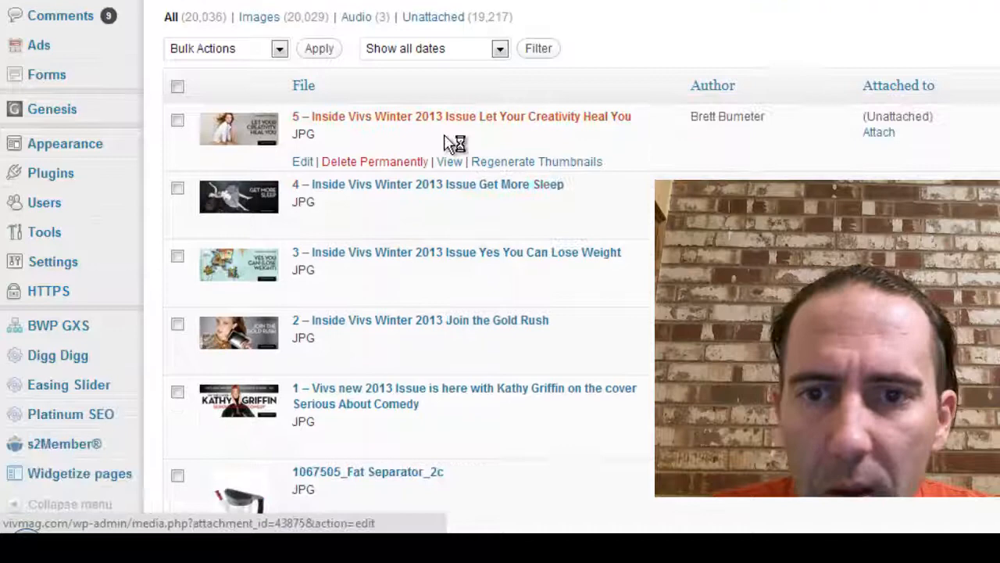
pyautogui.moveTo(448, 161)
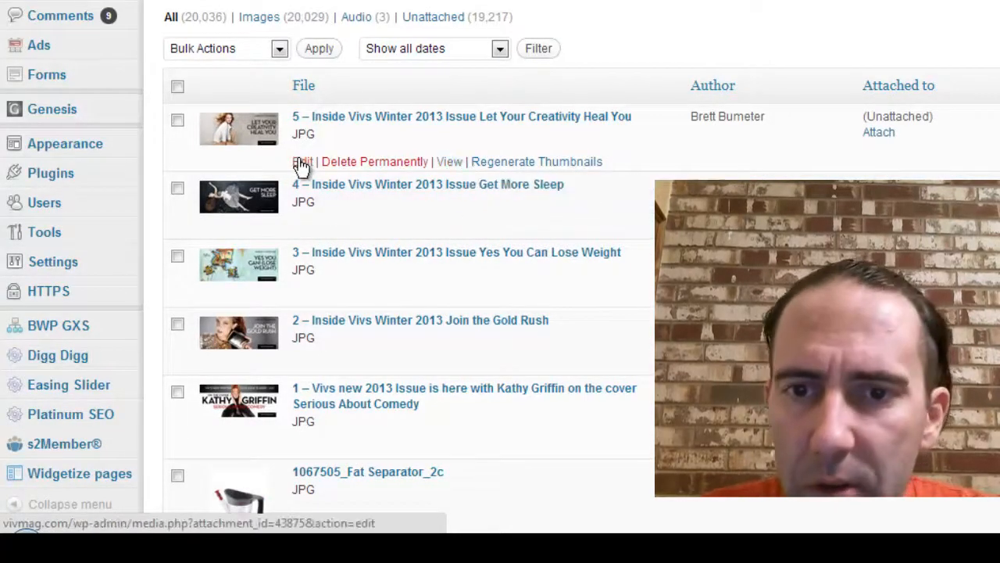
# Step: Open the fifth issue image's details and inspect its 2013/01 file URL
pyautogui.click(302, 162)
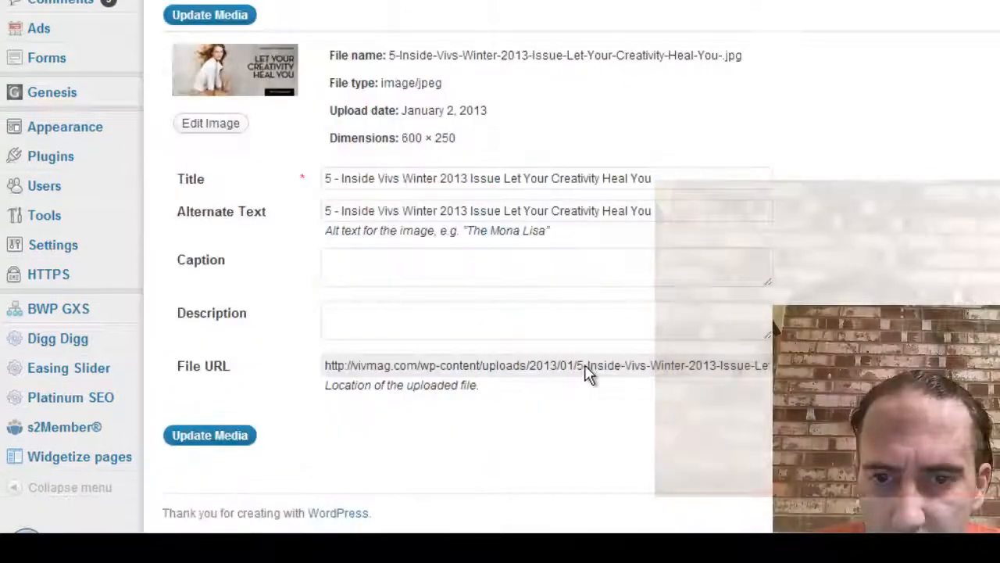
pyautogui.doubleClick(551, 365)
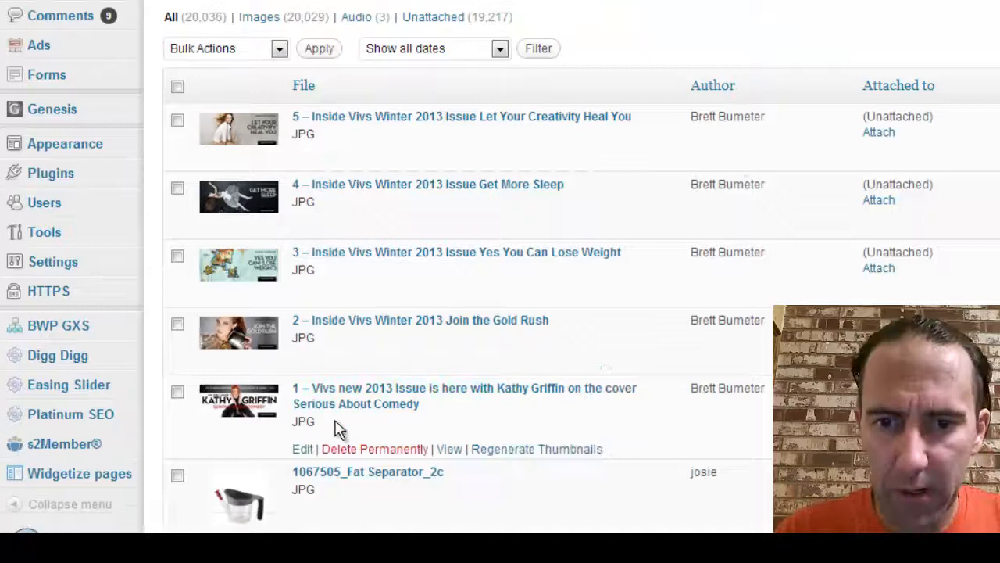
pyautogui.click(302, 449)
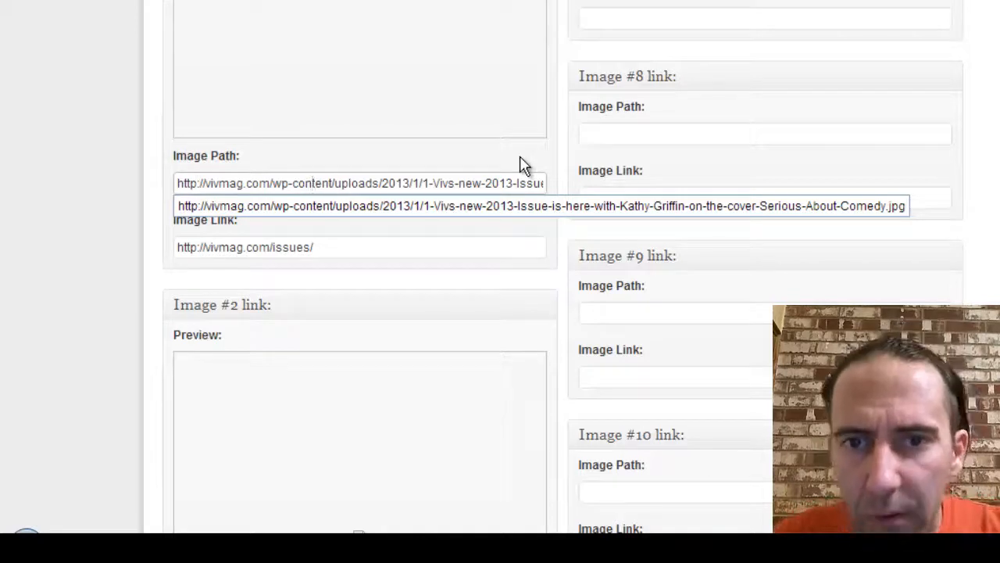
# Step: Scroll through the slider's Image Path fields to review the 2013/01 paths
pyautogui.scroll(-3)
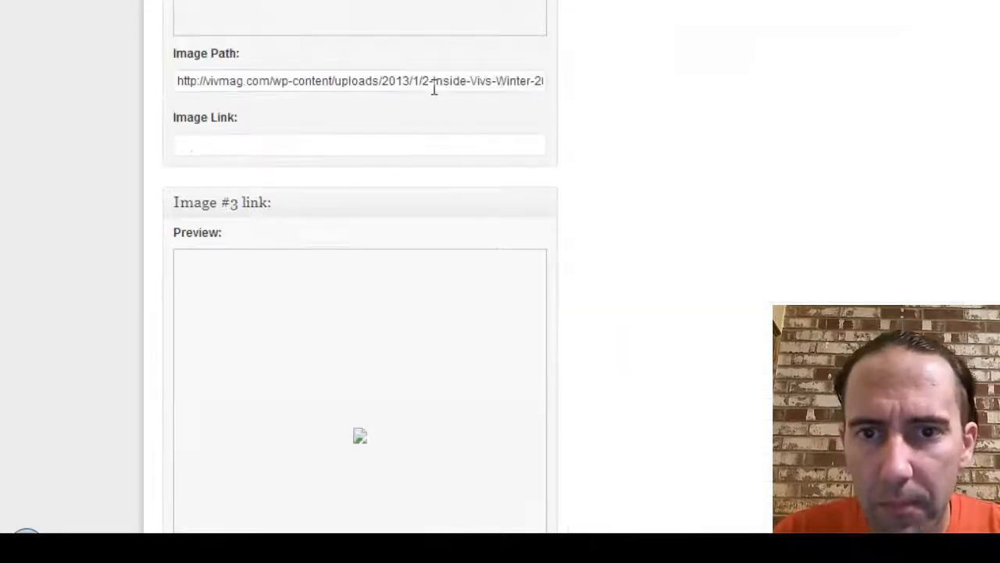
pyautogui.scroll(-3)
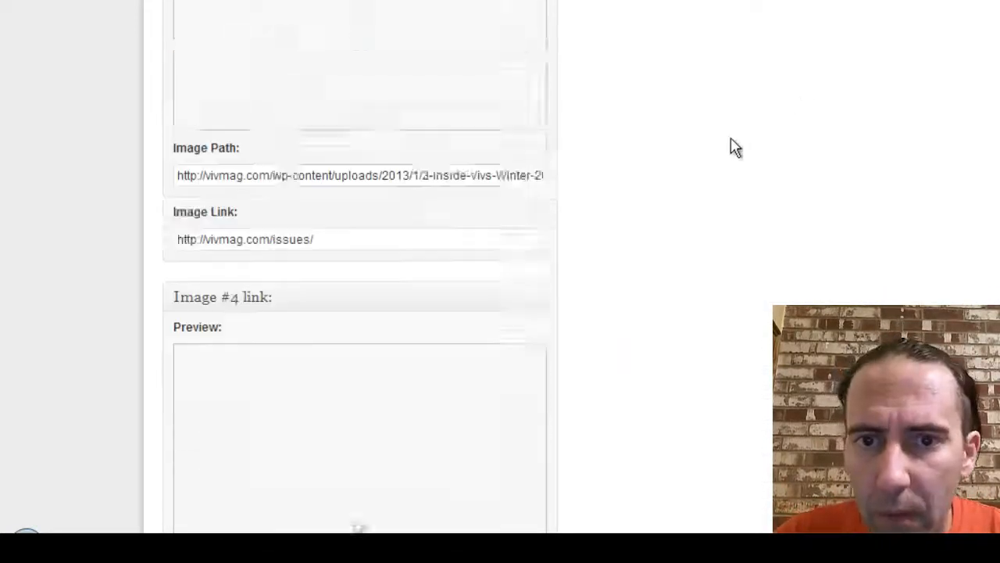
pyautogui.scroll(-3)
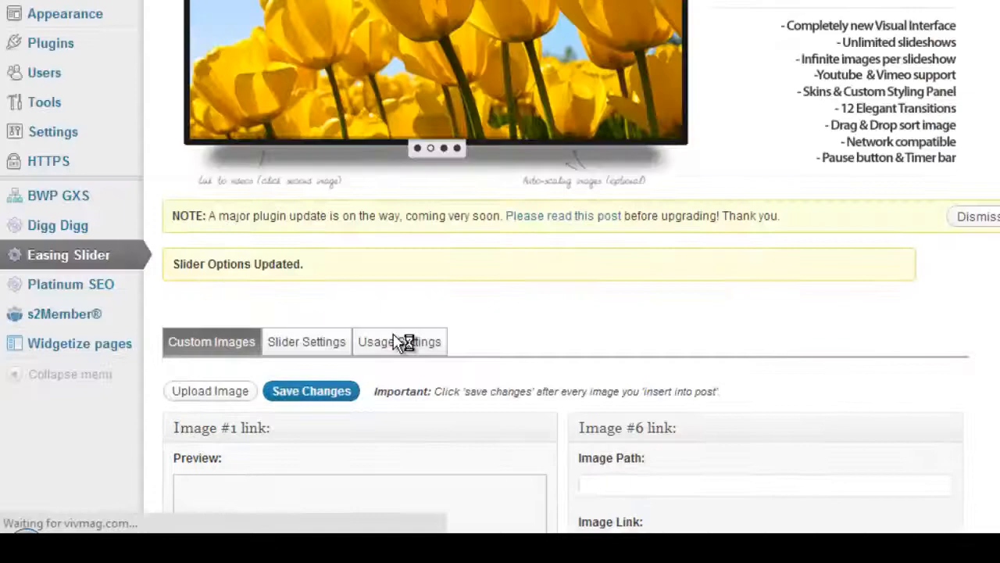
pyautogui.scroll(-3)
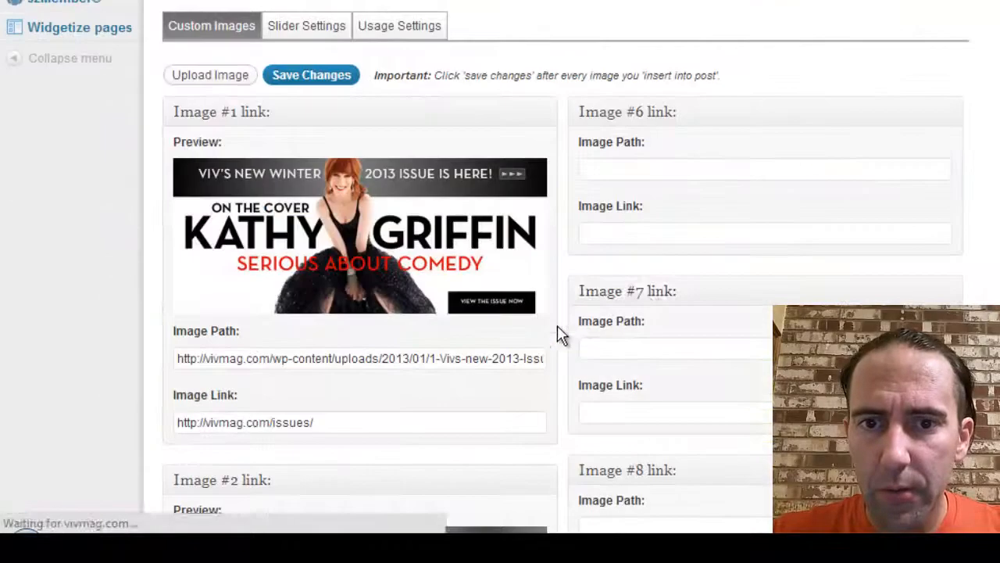
pyautogui.scroll(-3)
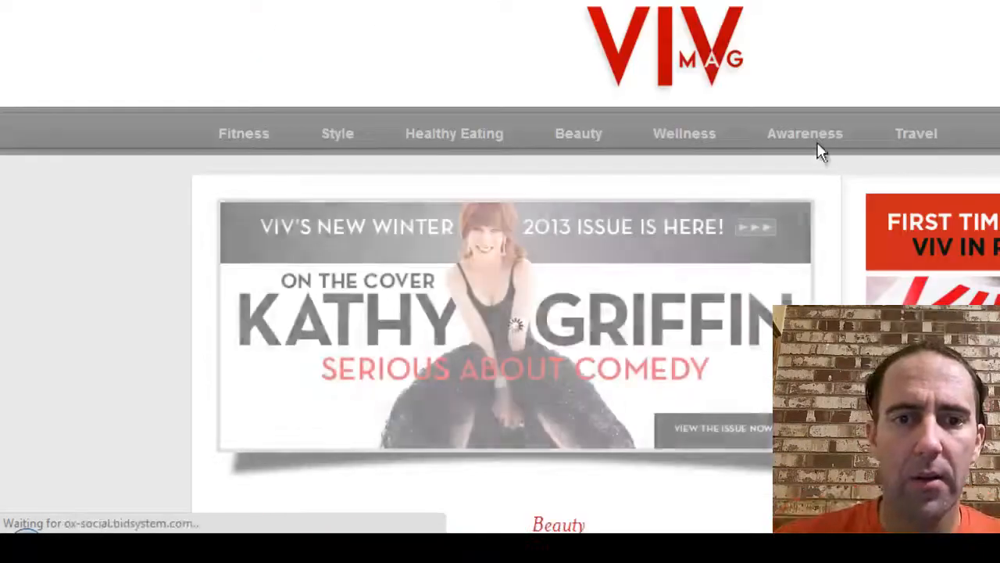
# Step: Follow the homepage's Get More Sleep slide through to the issues page
pyautogui.scroll(-3)
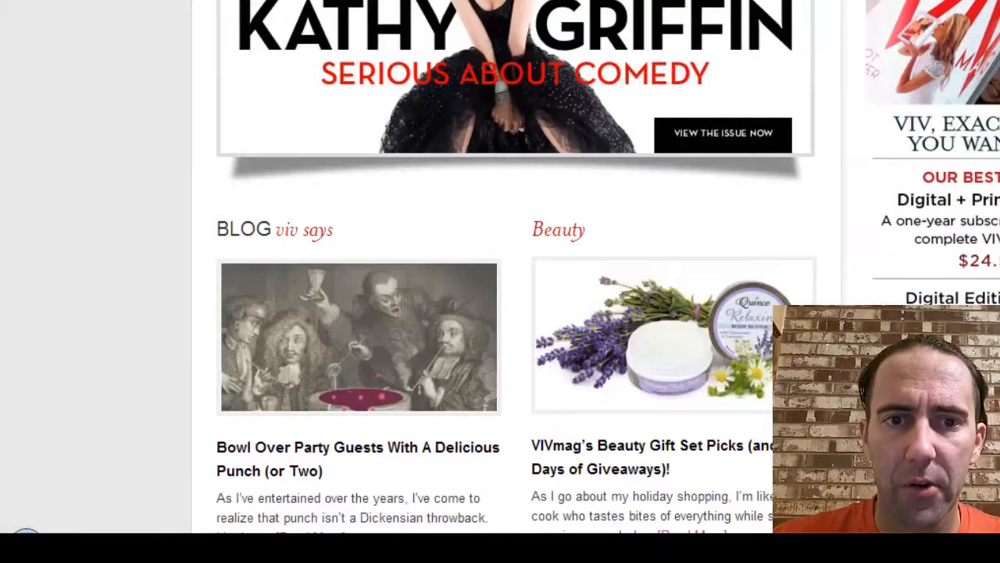
pyautogui.scroll(3)
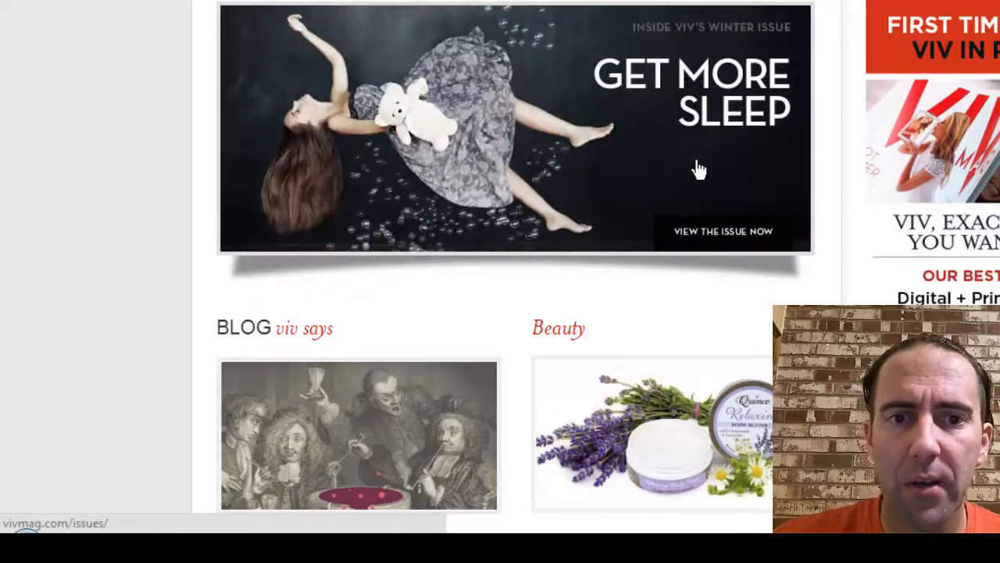
pyautogui.click(699, 170)
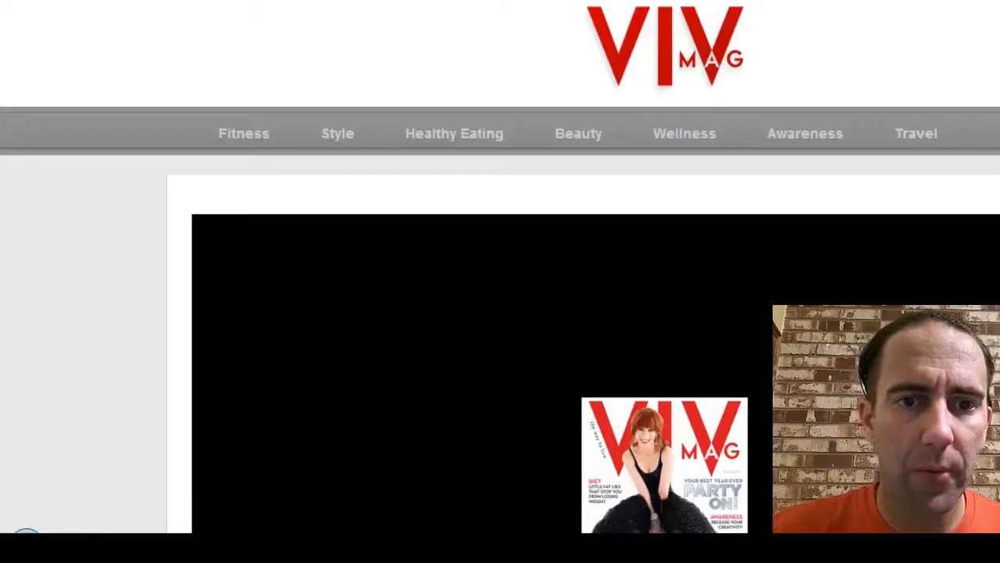
pyautogui.scroll(-3)
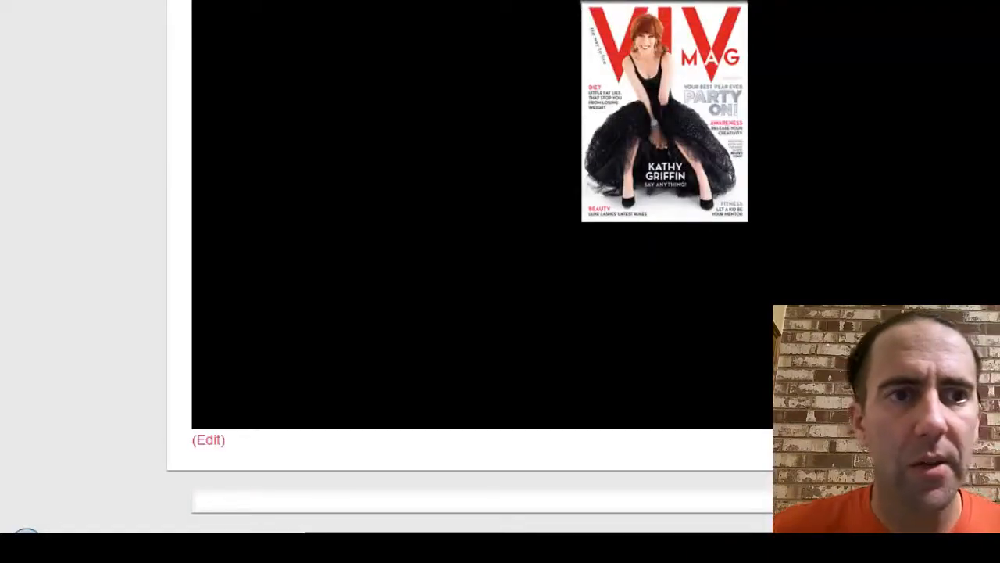